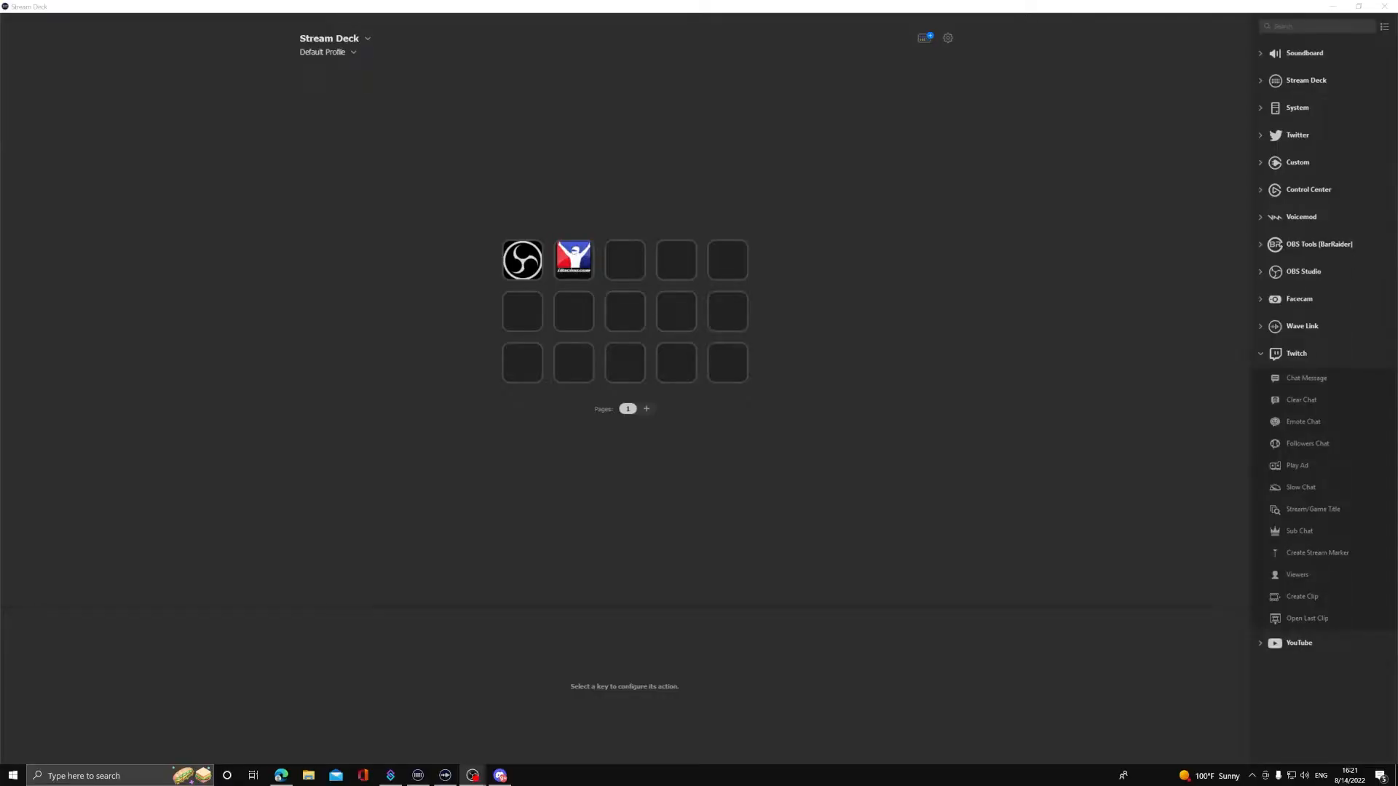
pyautogui.moveTo(844, 475)
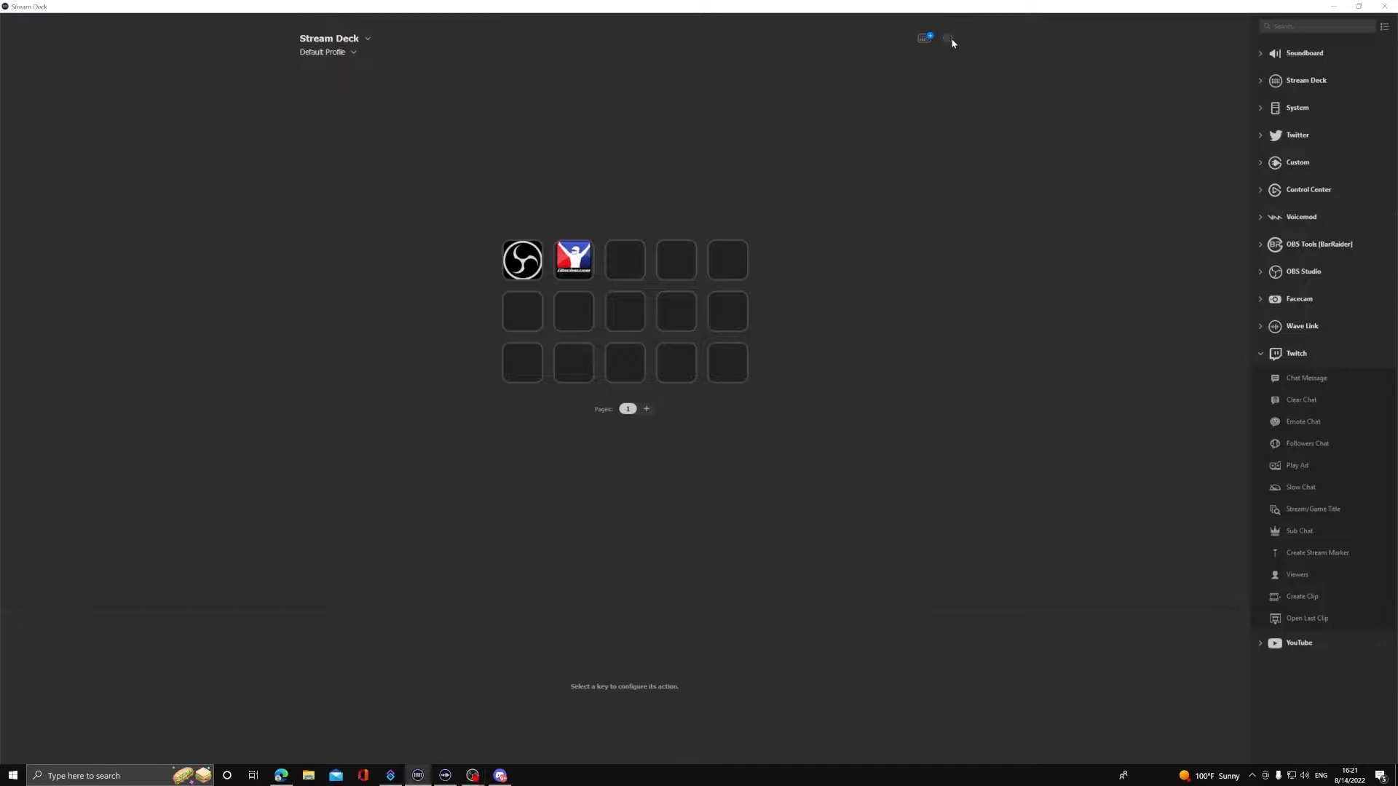
# - Review the linked Twitch and YouTube accounts under Preferences > Accounts, then return to General
pyautogui.click(946, 38)
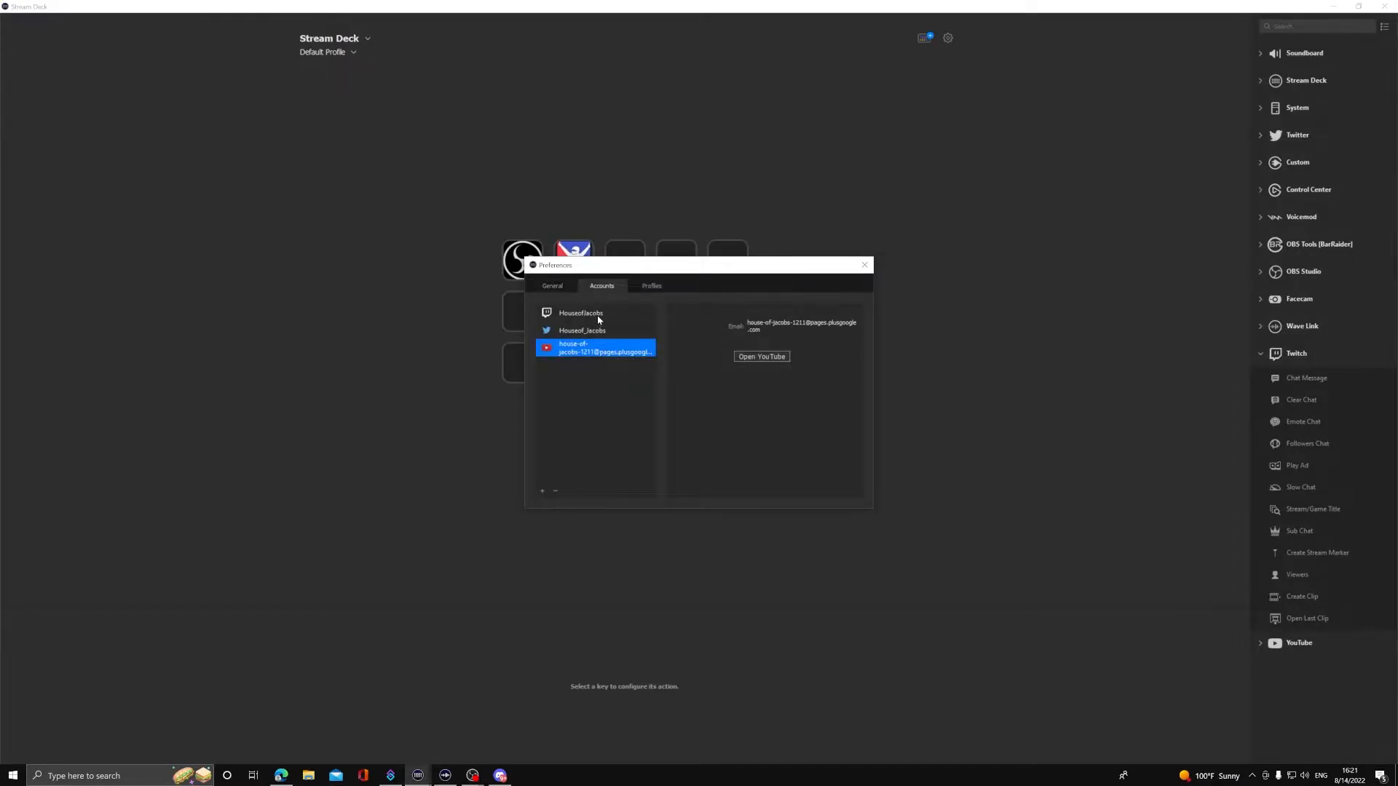
pyautogui.click(581, 313)
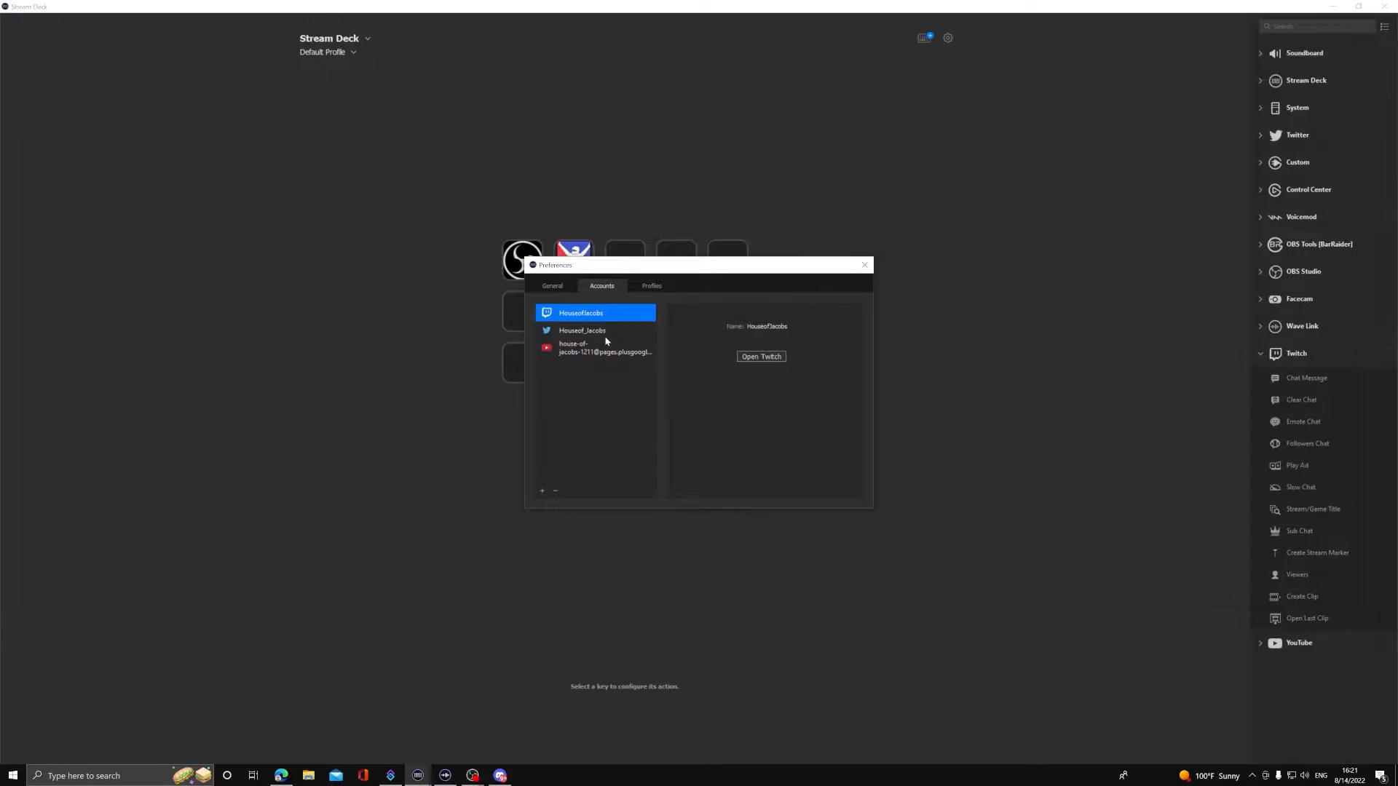
pyautogui.click(597, 346)
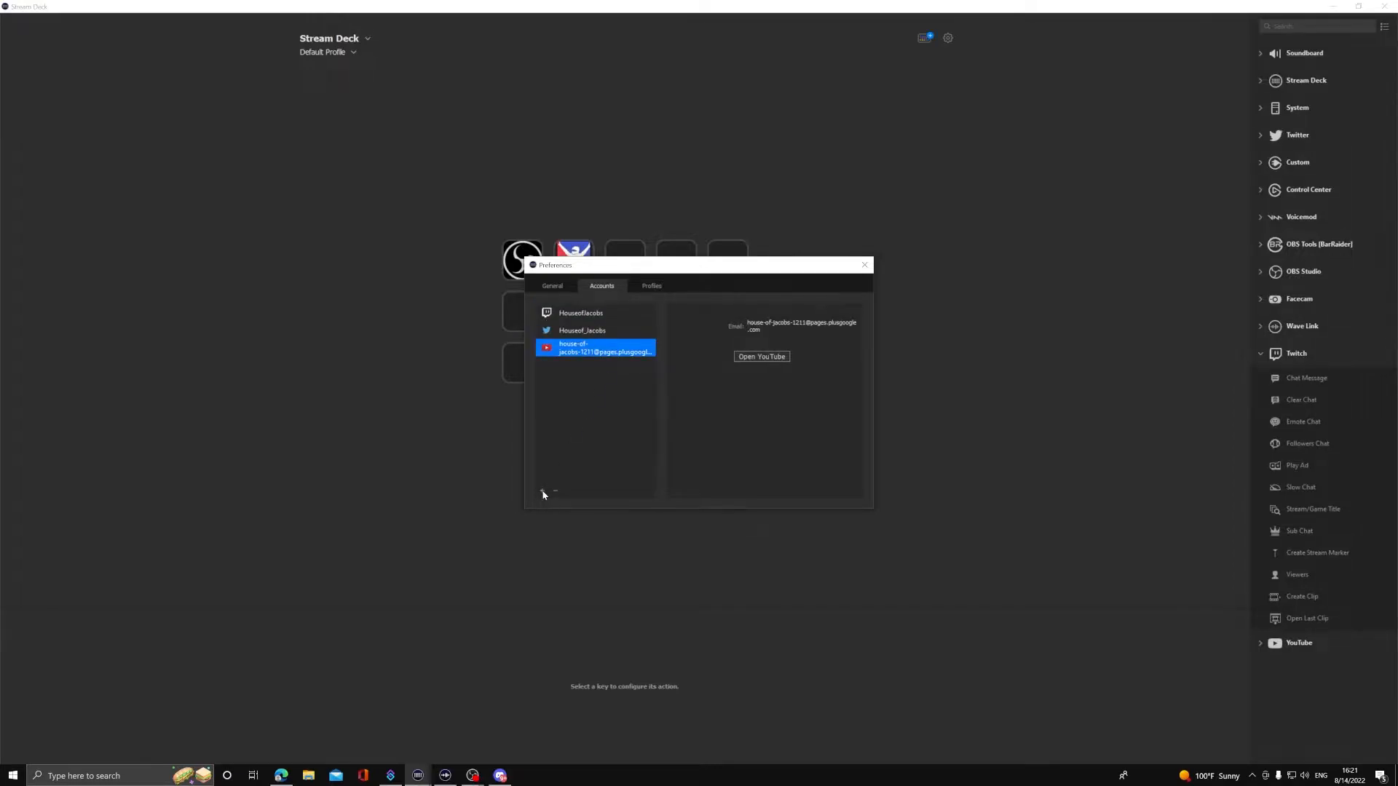
pyautogui.click(580, 313)
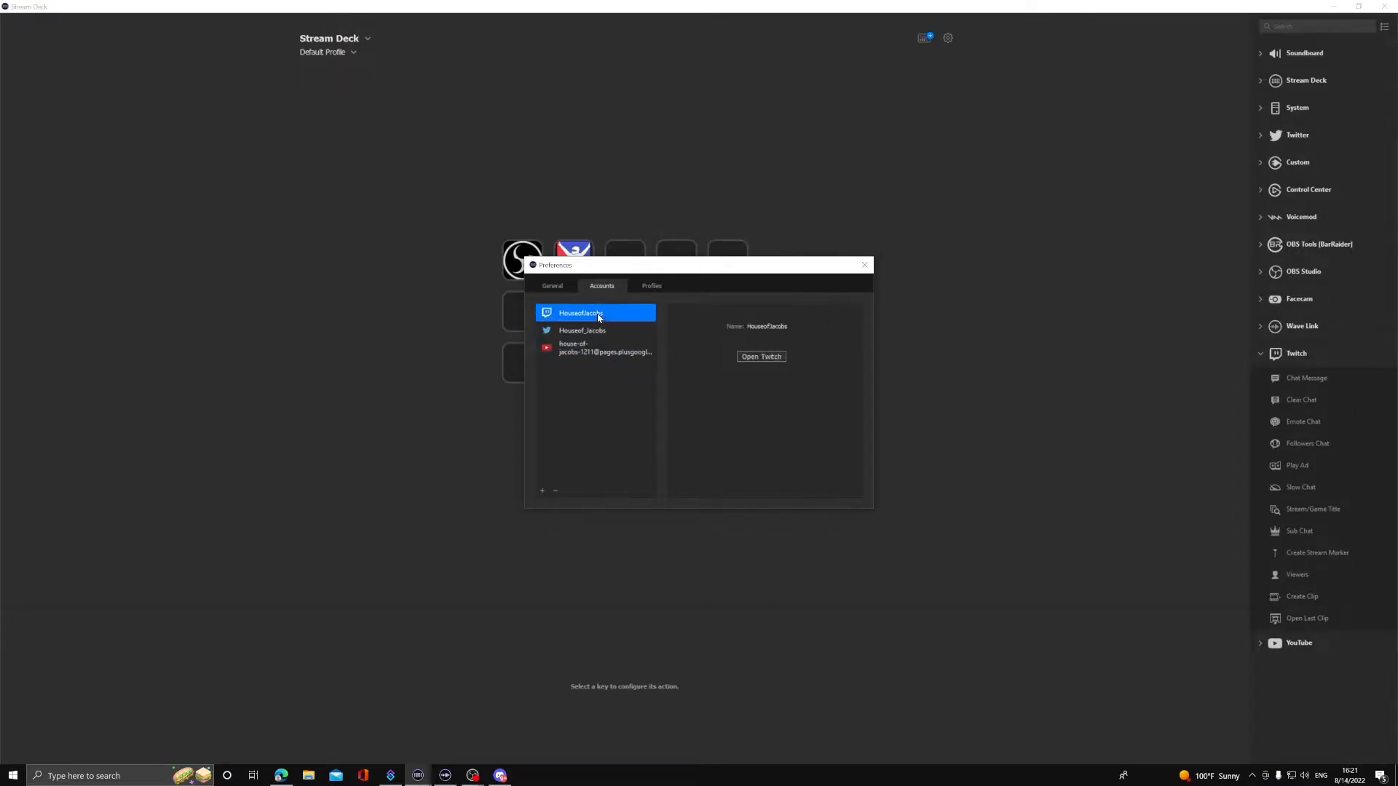
pyautogui.click(550, 285)
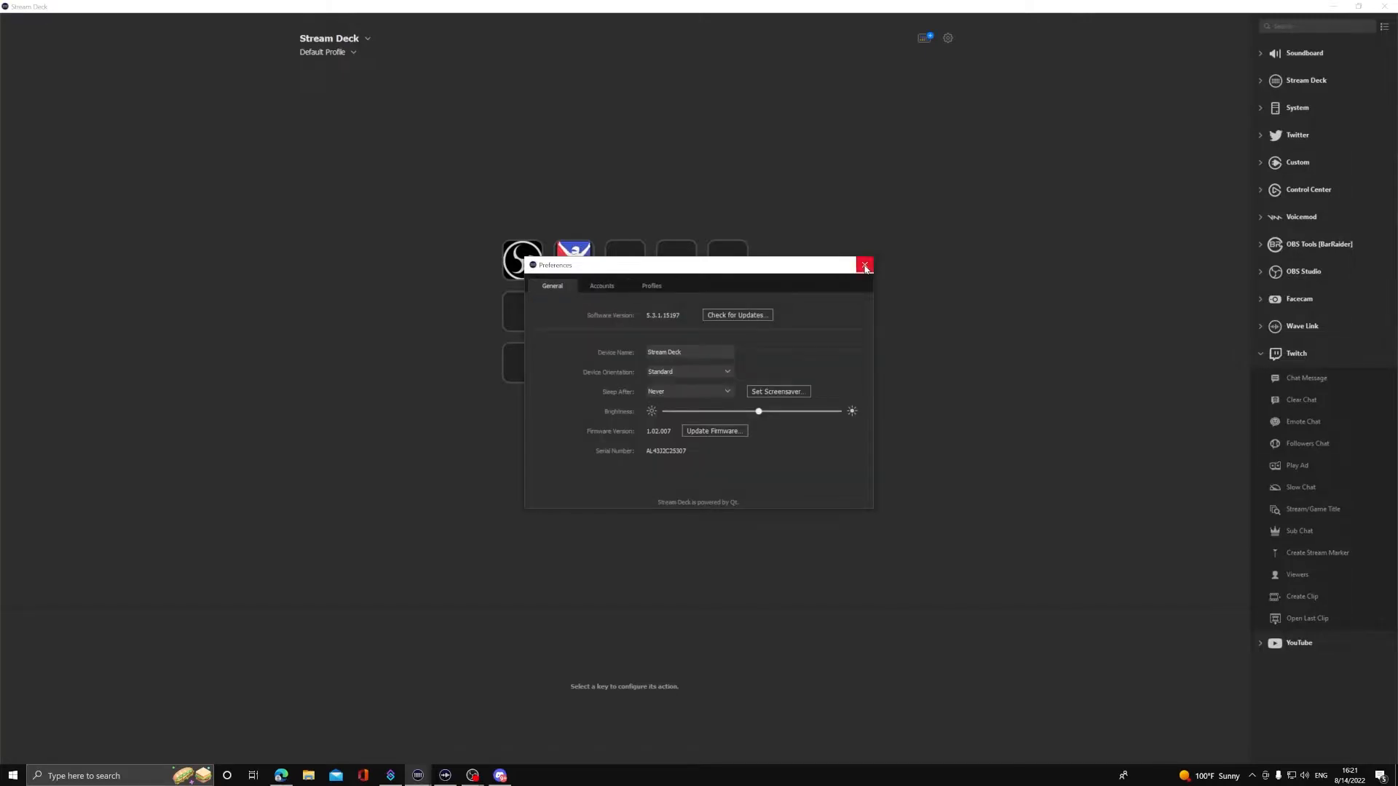
# - Close the Preferences window to return to the main key layout
pyautogui.click(864, 265)
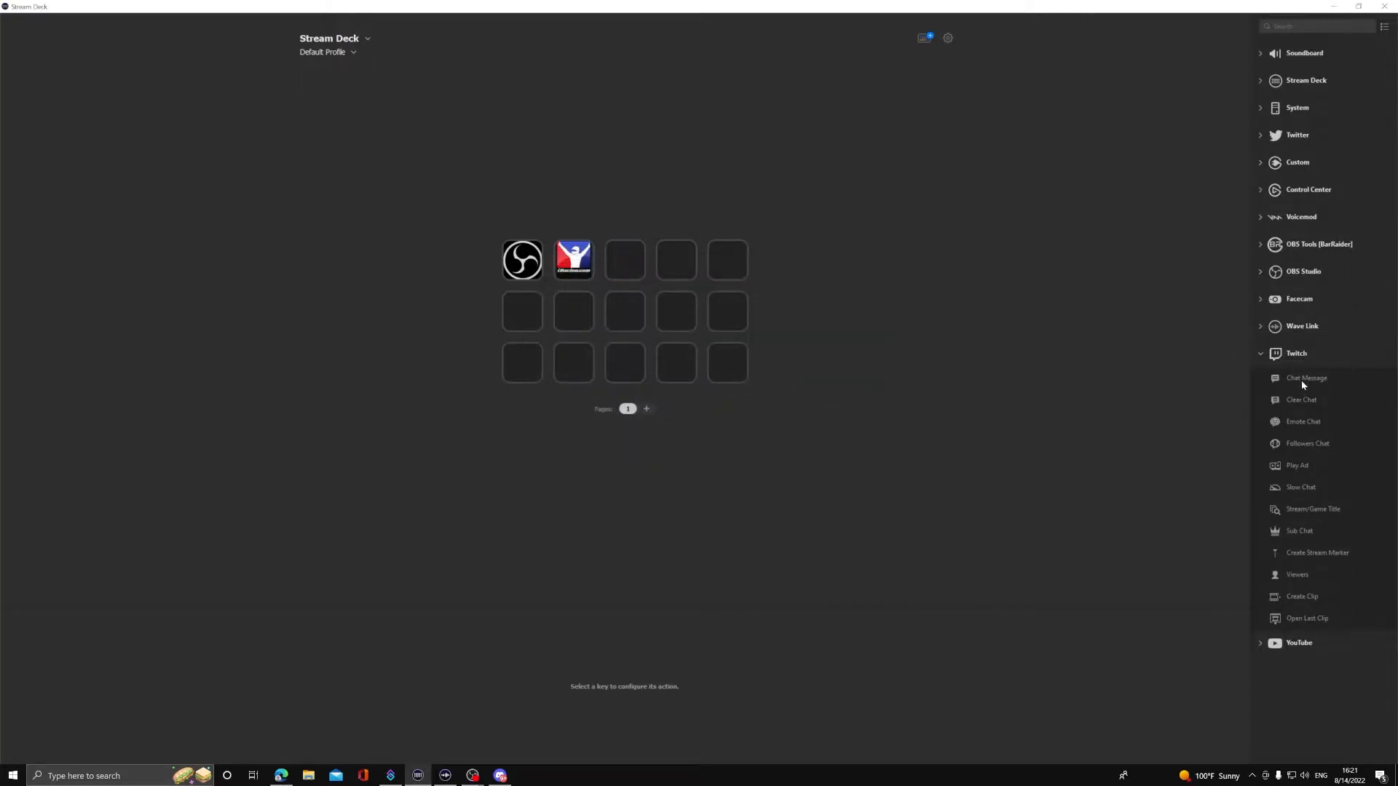
pyautogui.moveTo(1323, 507)
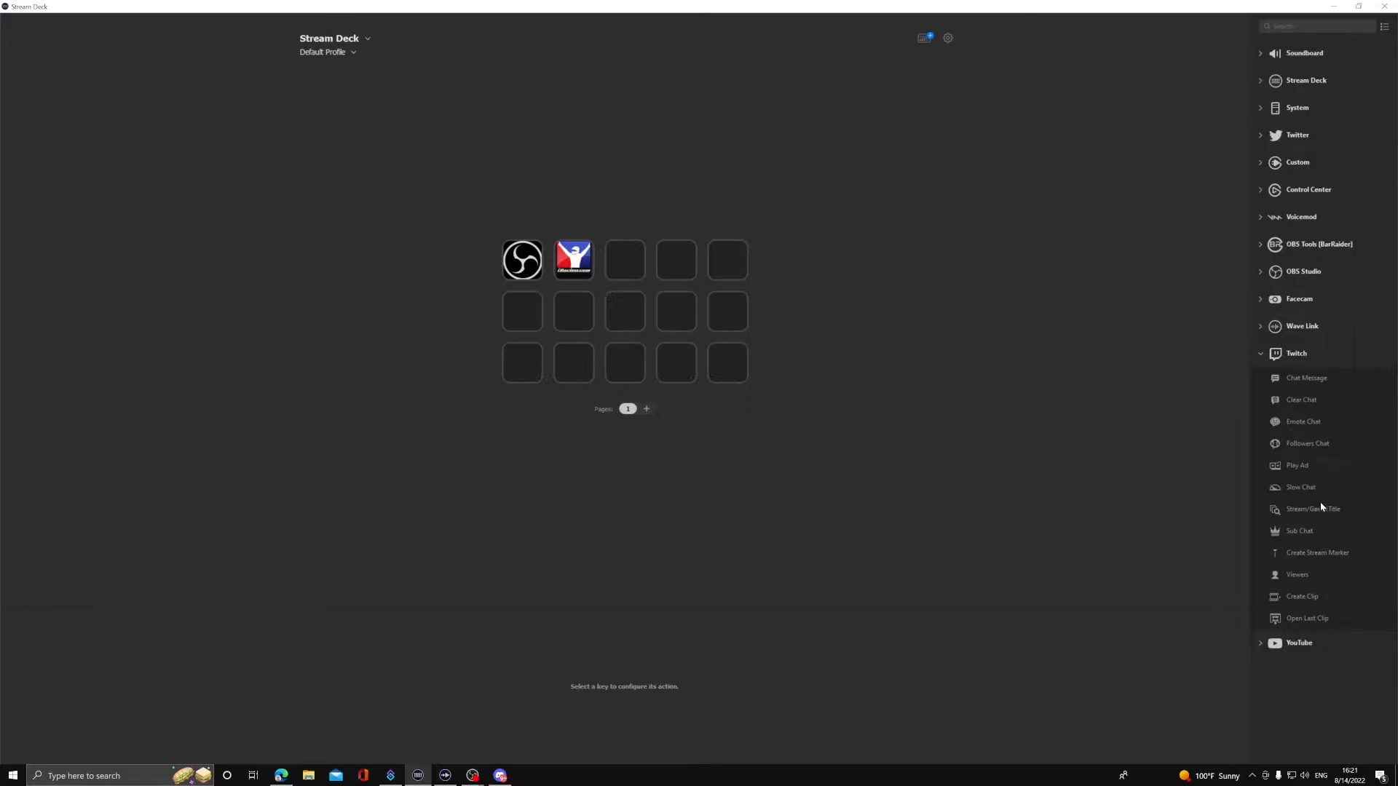
pyautogui.moveTo(1283, 603)
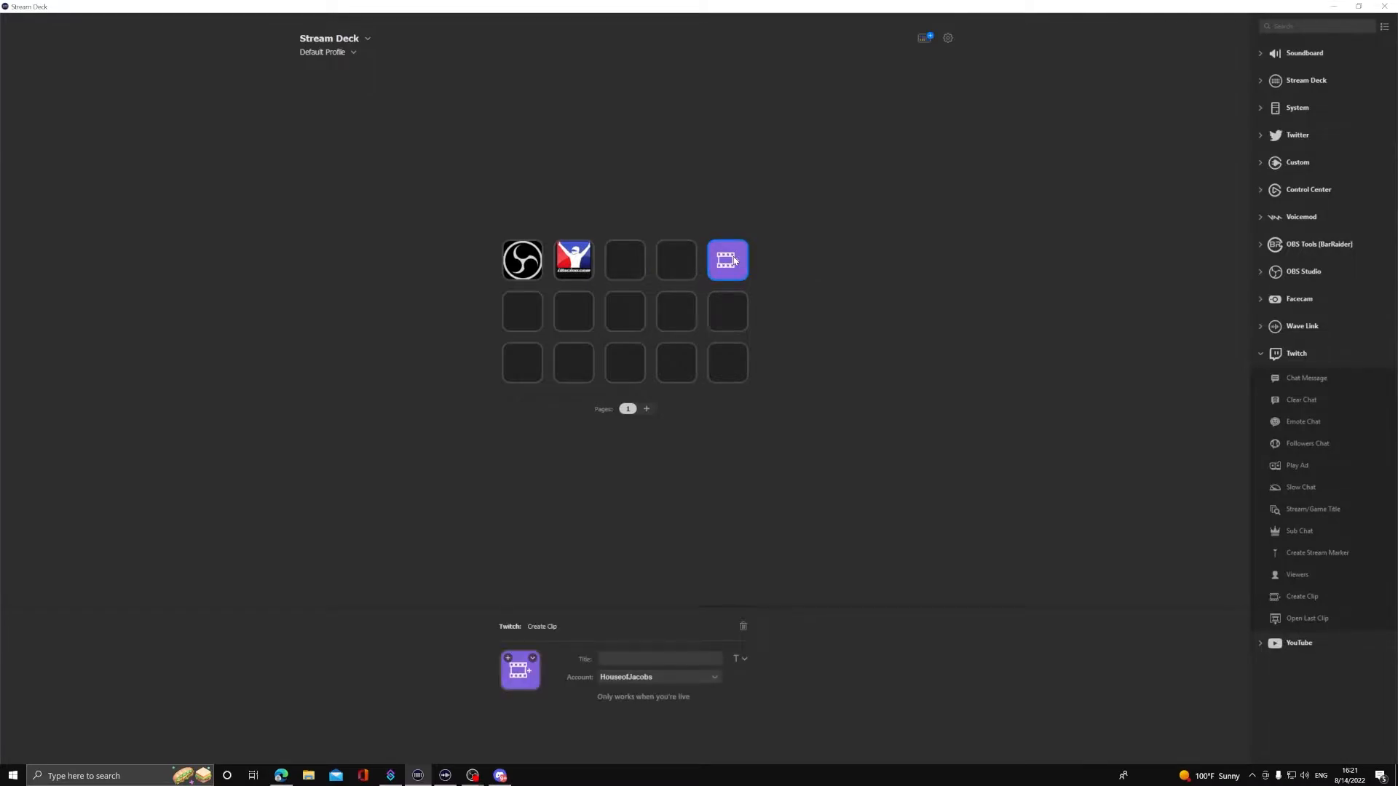
pyautogui.moveTo(740, 274)
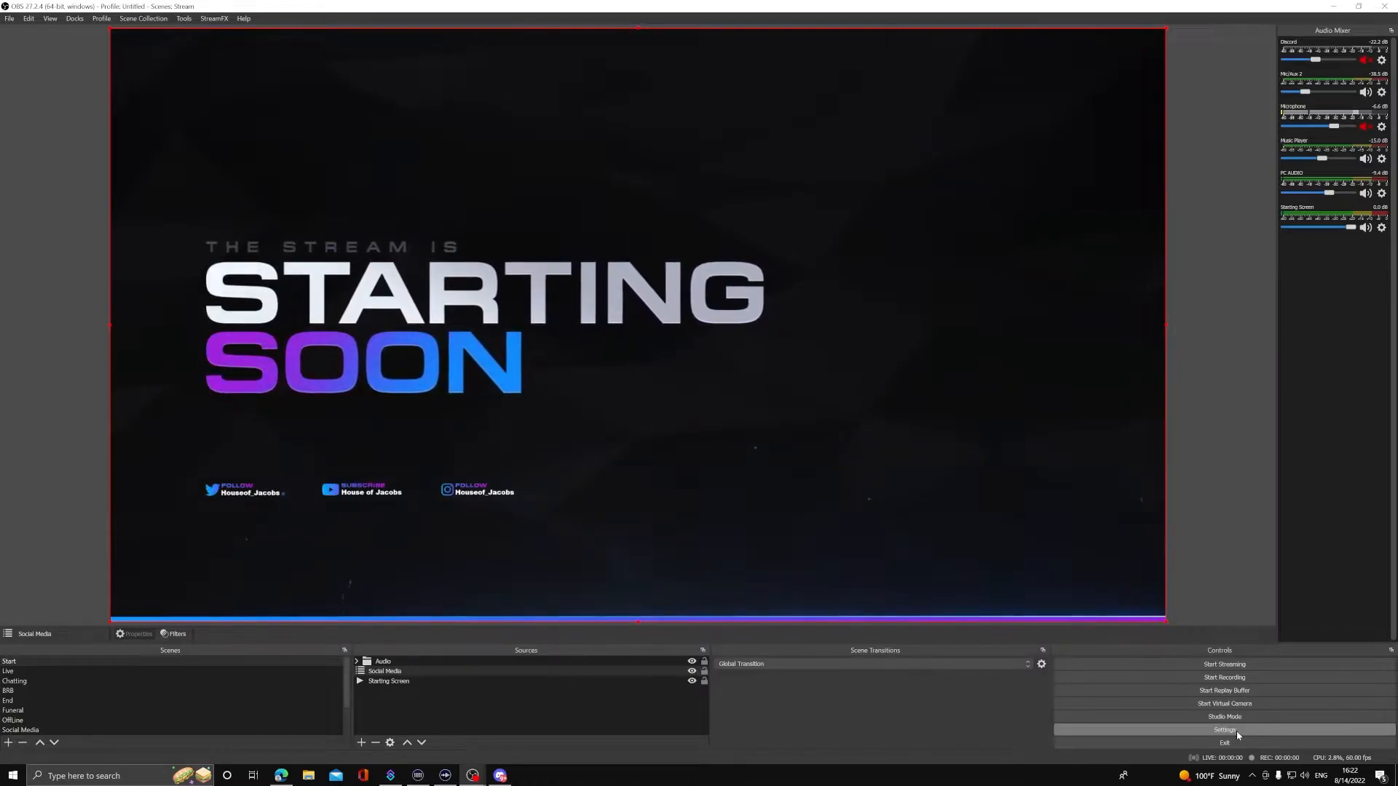
# - Confirm in OBS Output settings that the replay buffer is enabled at 300 seconds
pyautogui.click(1224, 730)
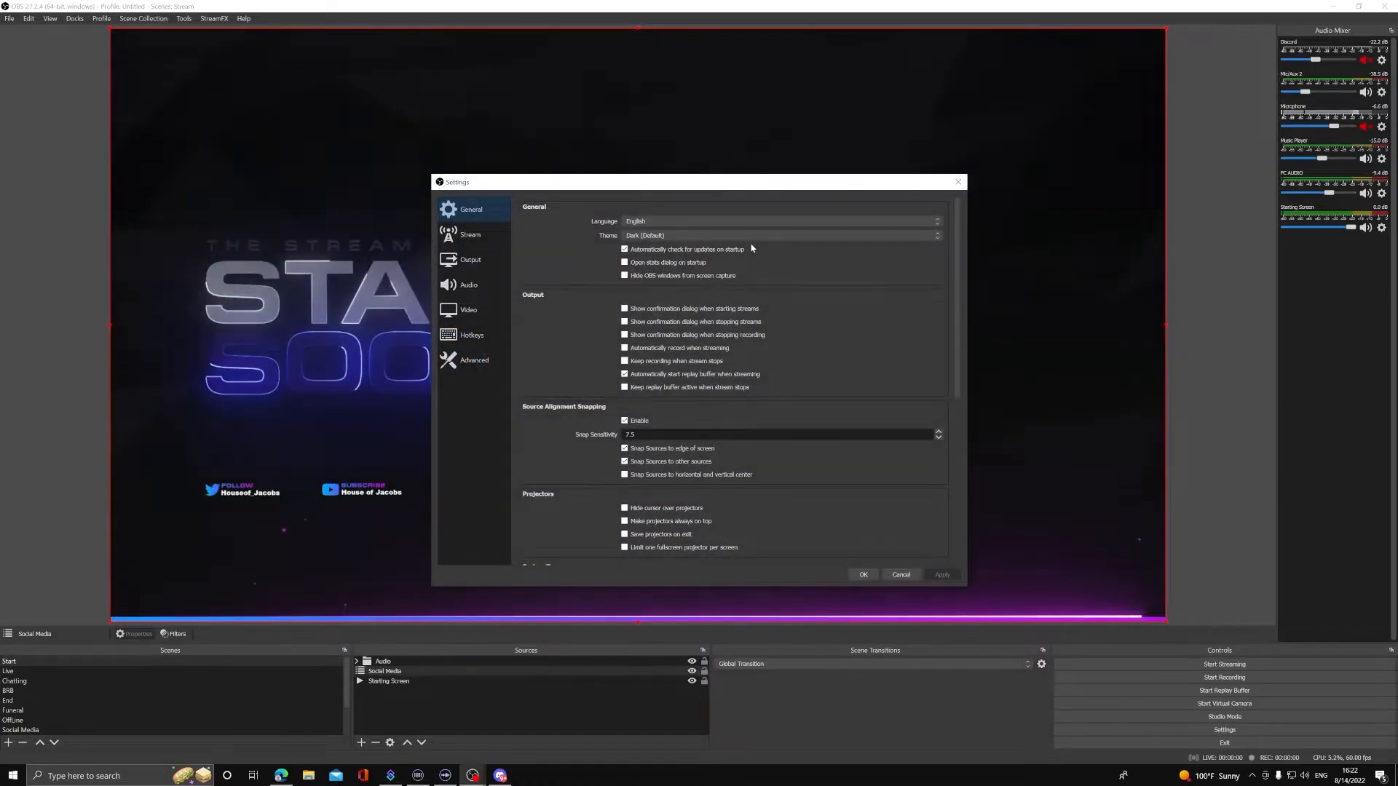
pyautogui.click(471, 259)
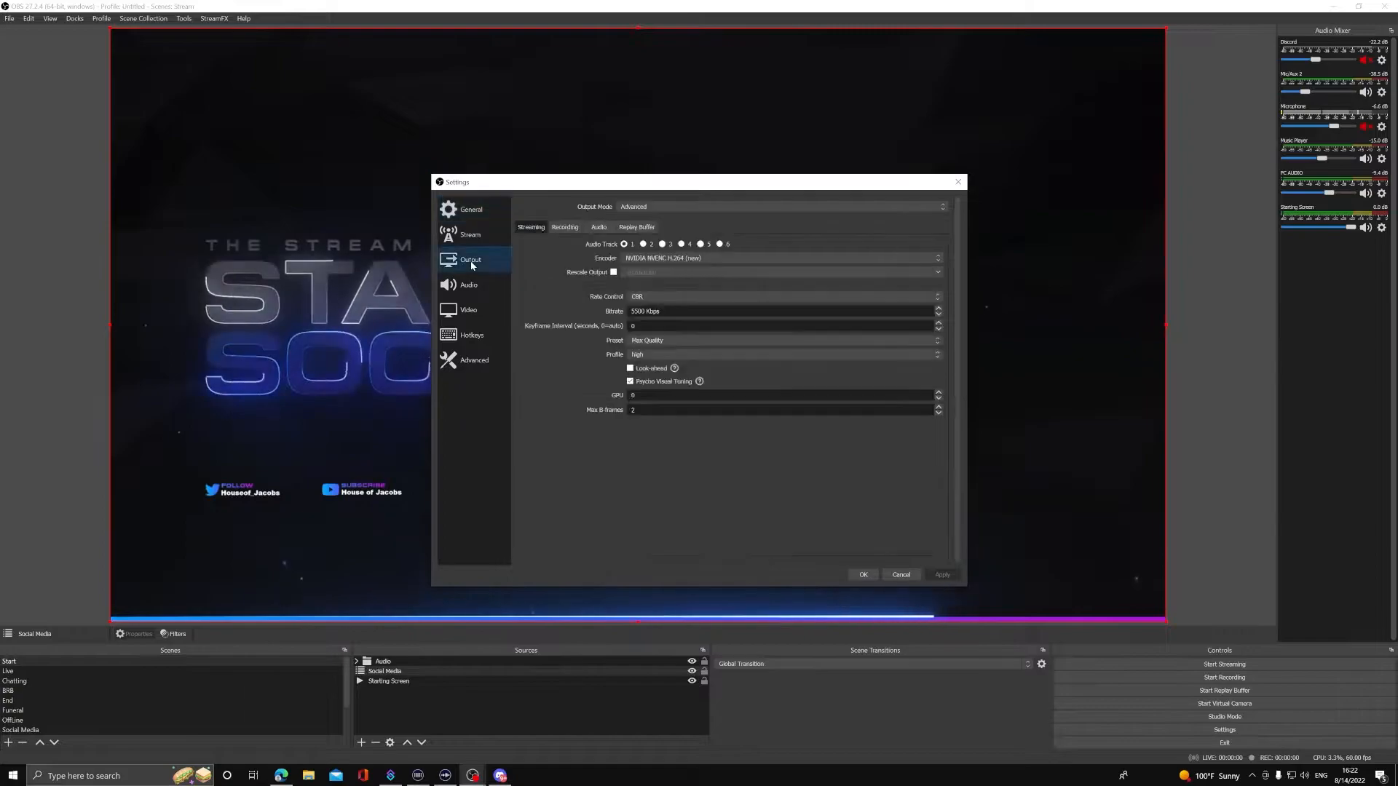
pyautogui.click(636, 228)
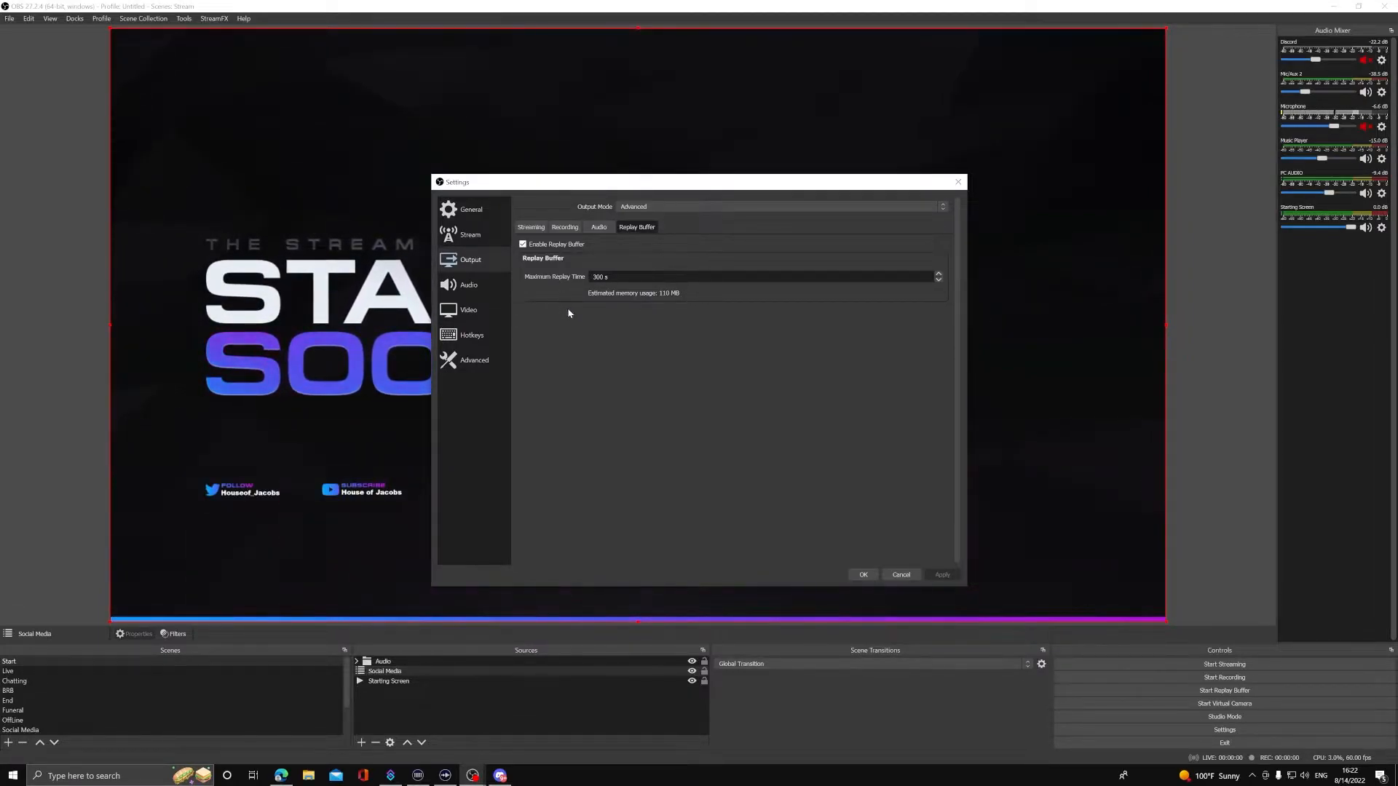
pyautogui.moveTo(631, 303)
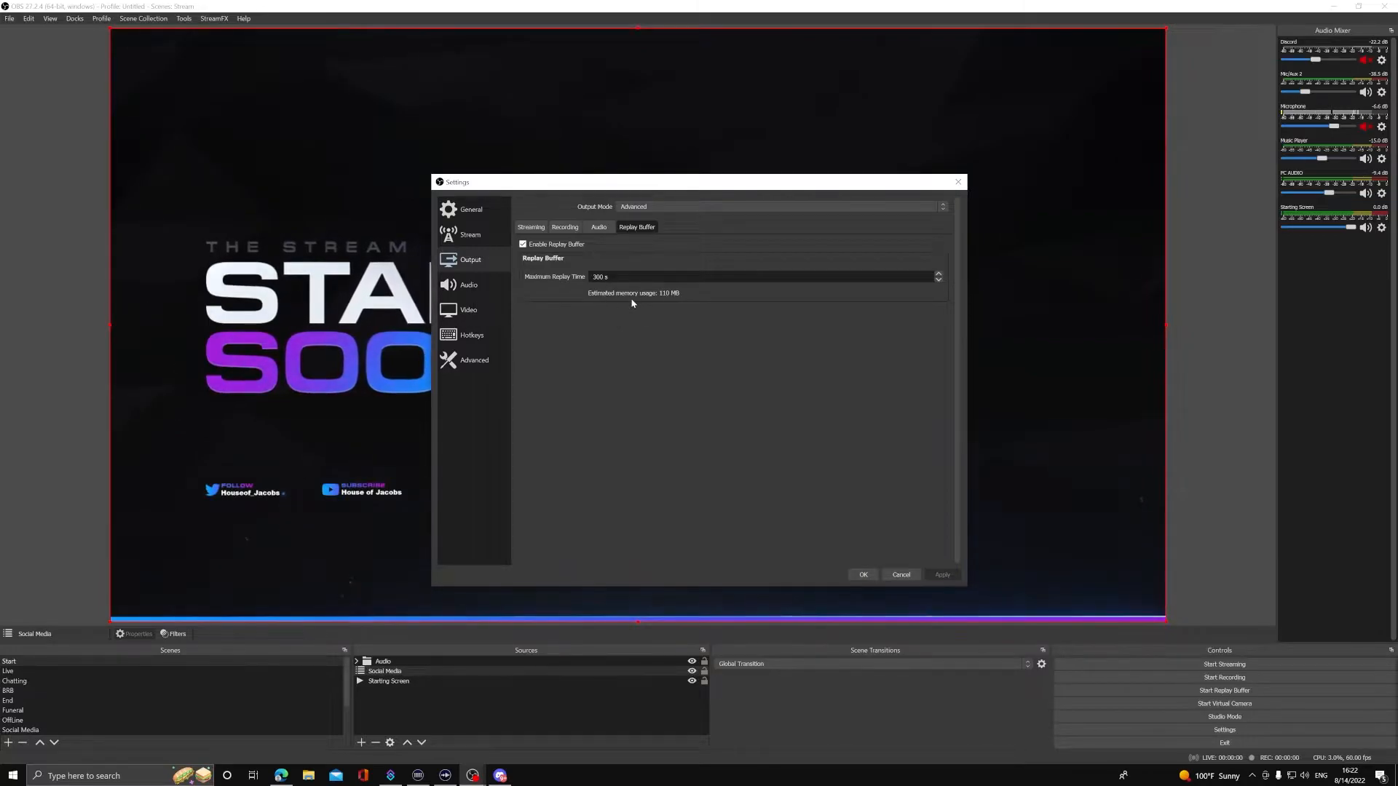
pyautogui.click(470, 210)
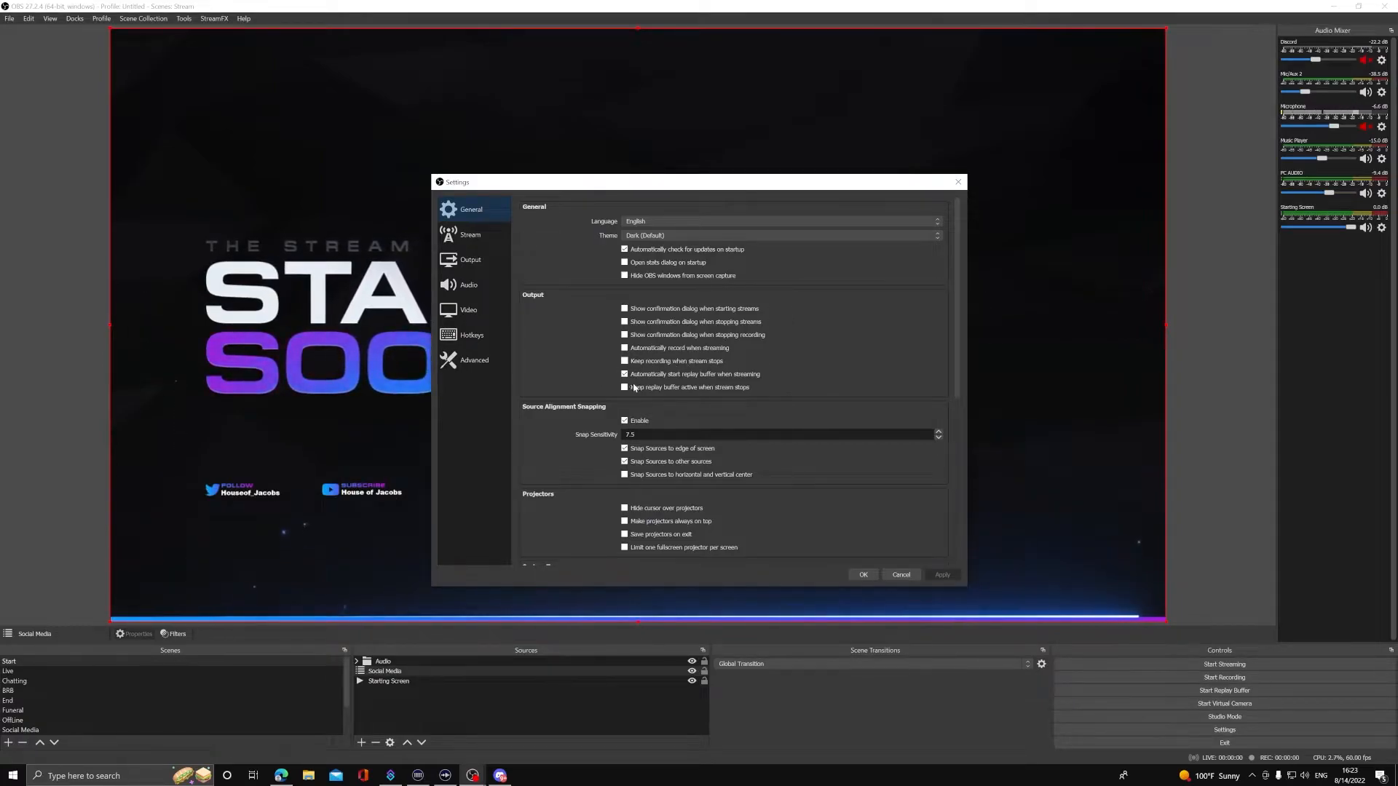
# - Enable 'Automatically start replay buffer when streaming' and move to the Hotkeys settings
pyautogui.click(625, 375)
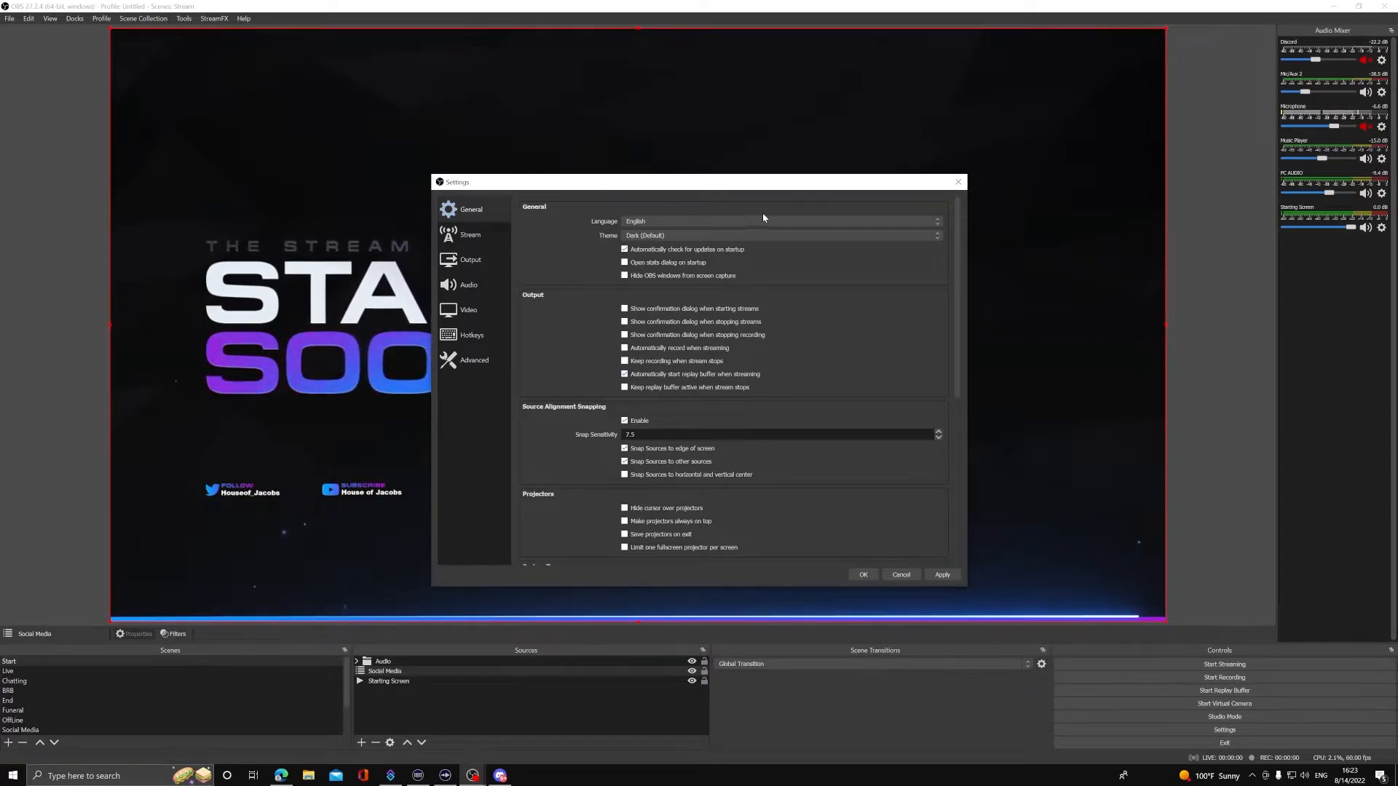
pyautogui.moveTo(558, 307)
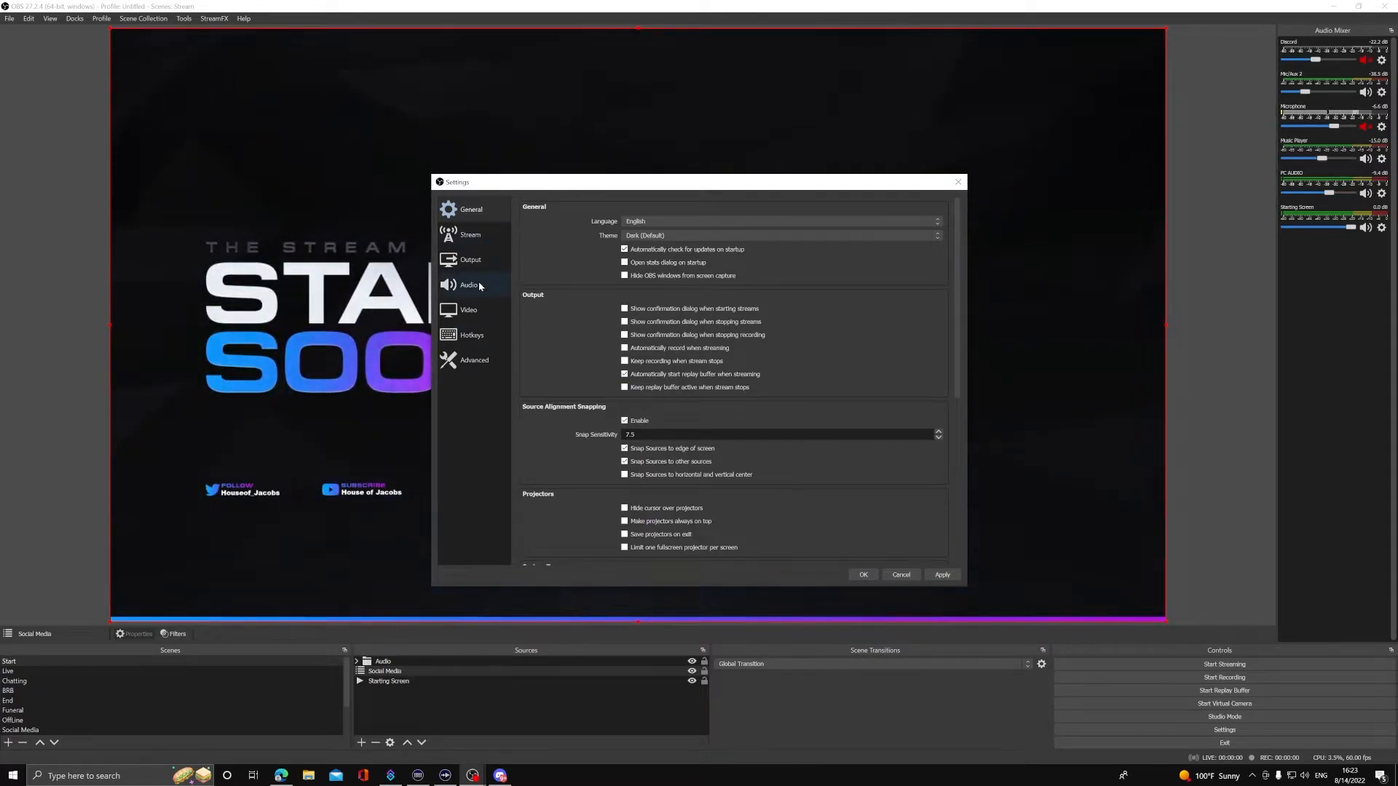
pyautogui.moveTo(489, 328)
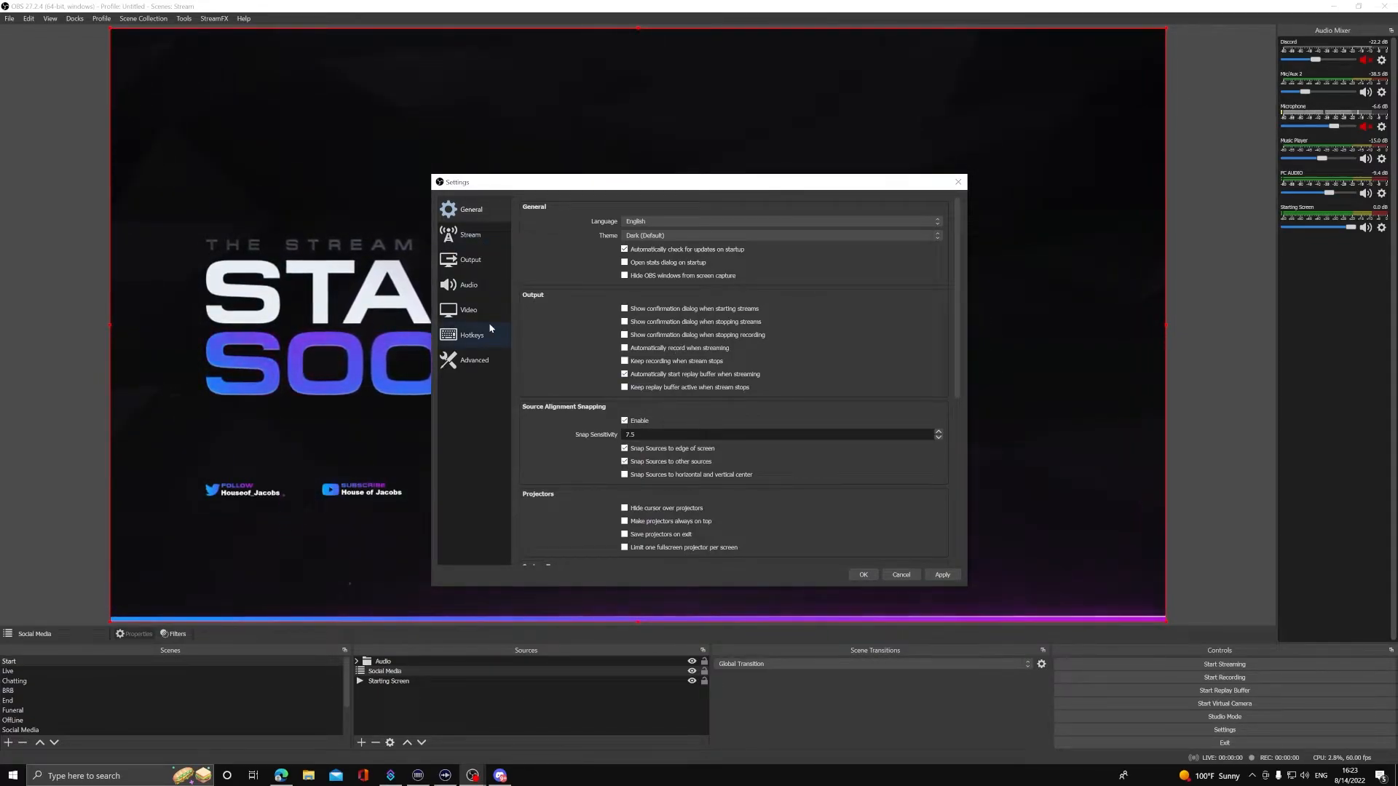
pyautogui.click(471, 335)
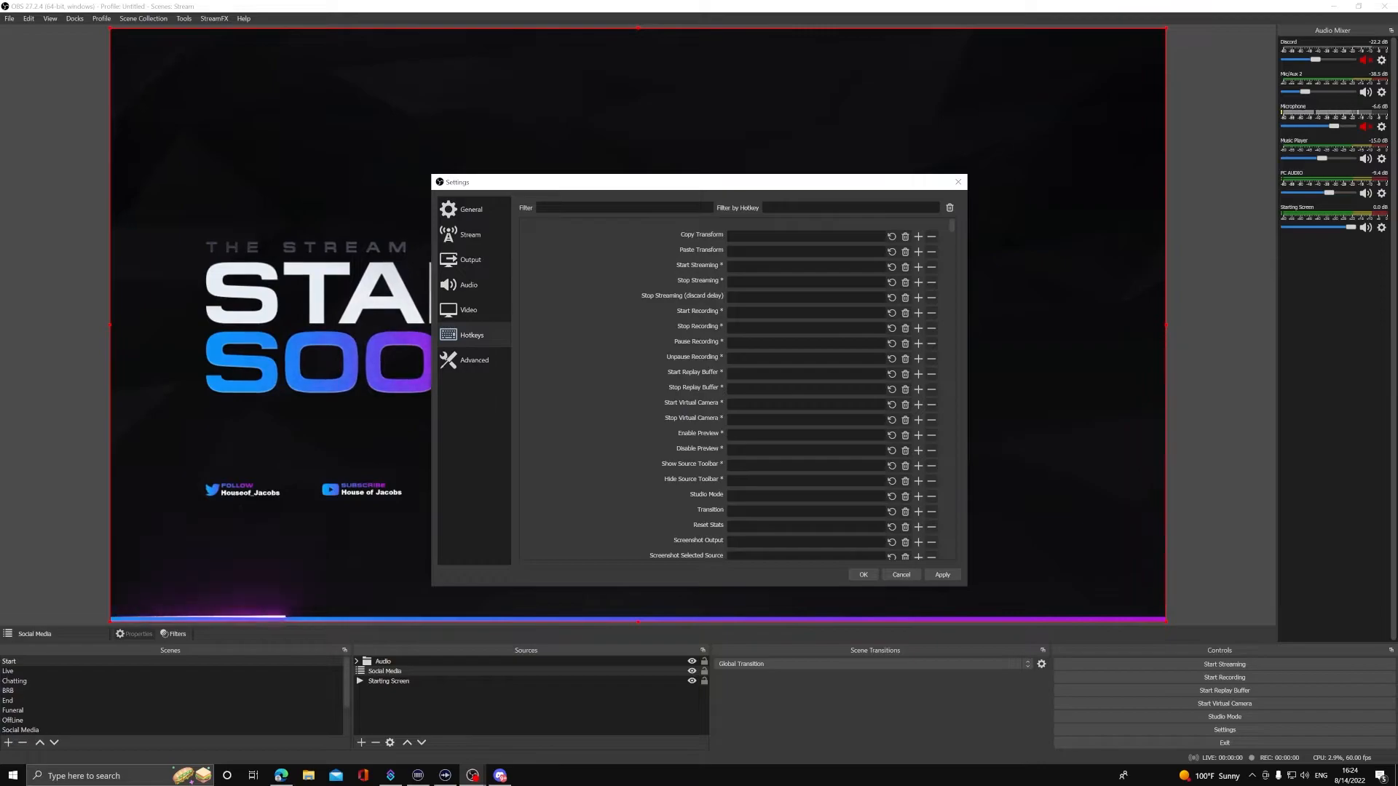
# - Filter the hotkey list to 'replay' entries to bind Save Replay to Page Up
pyautogui.write('replay')
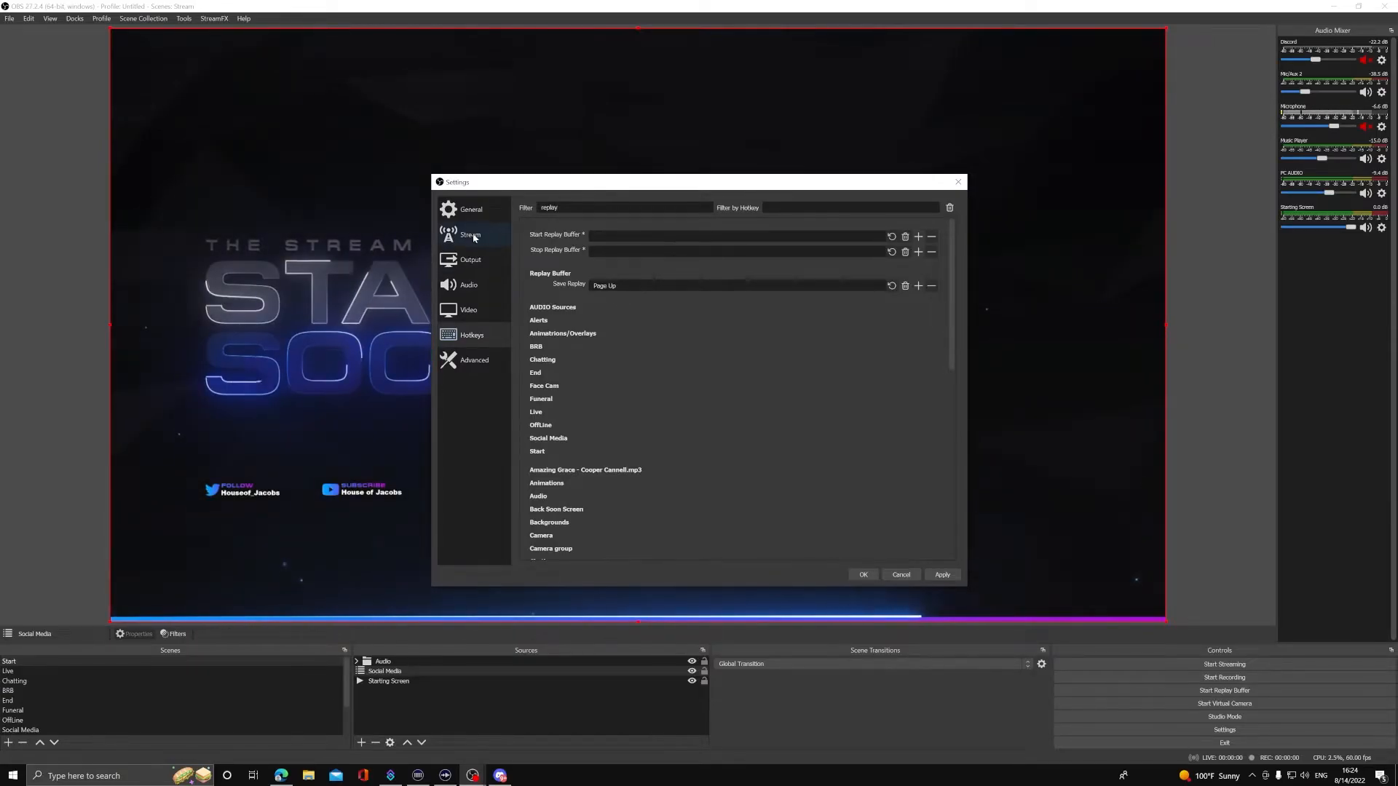
# - Verify the recording path is E:/Video editing in Output > Recording, then close Settings
pyautogui.click(470, 259)
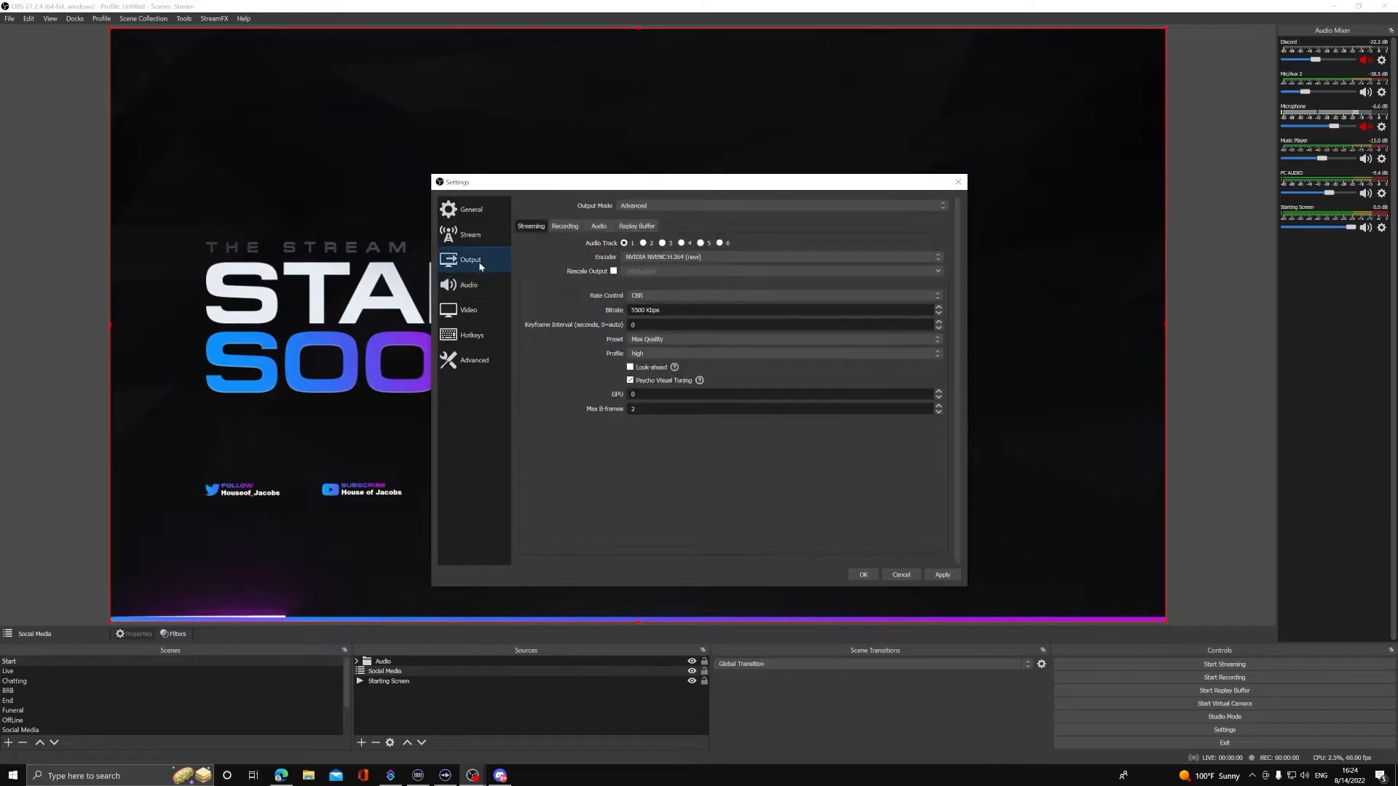
pyautogui.click(565, 226)
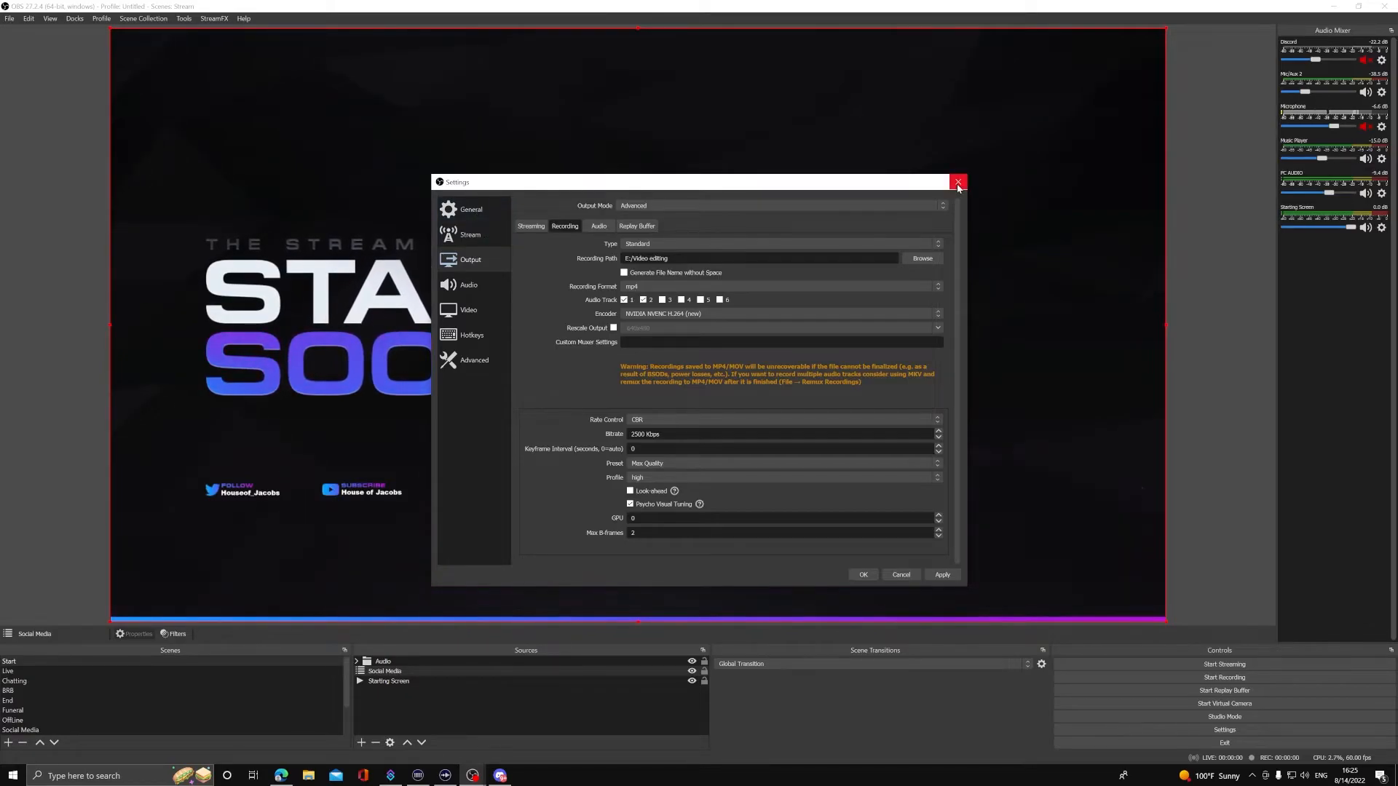
pyautogui.click(418, 775)
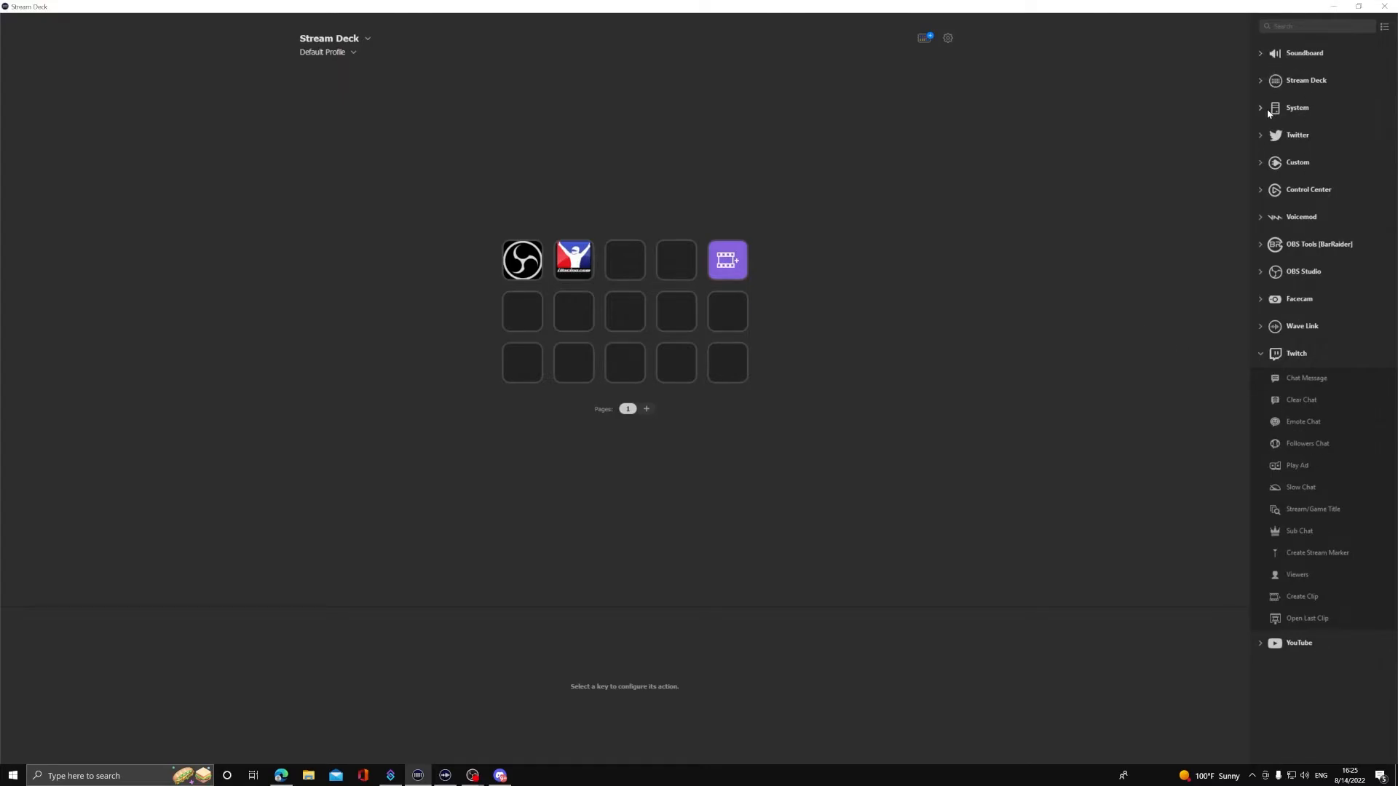
# - Add a System Hotkey key titled PgUp that sends Page Up
pyautogui.click(1297, 107)
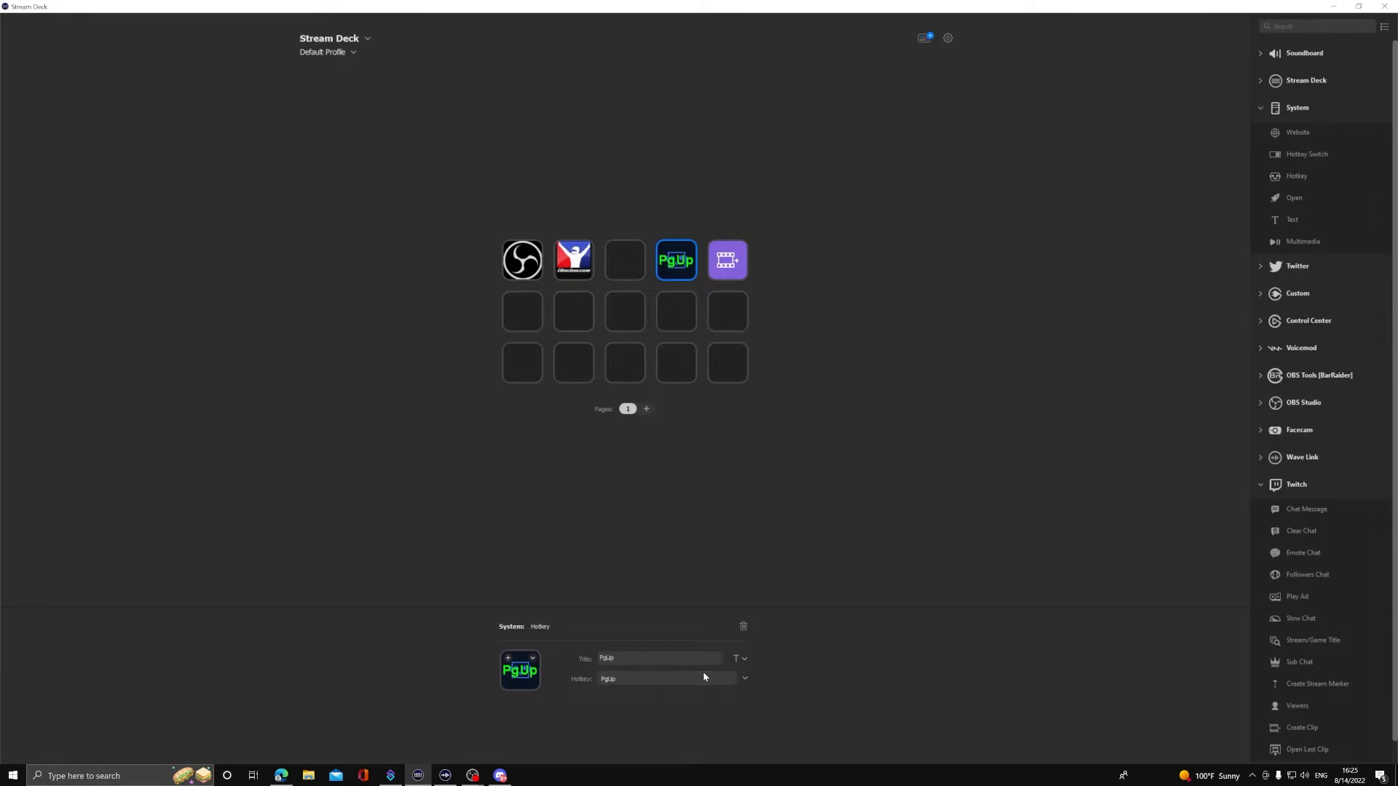
pyautogui.click(827, 505)
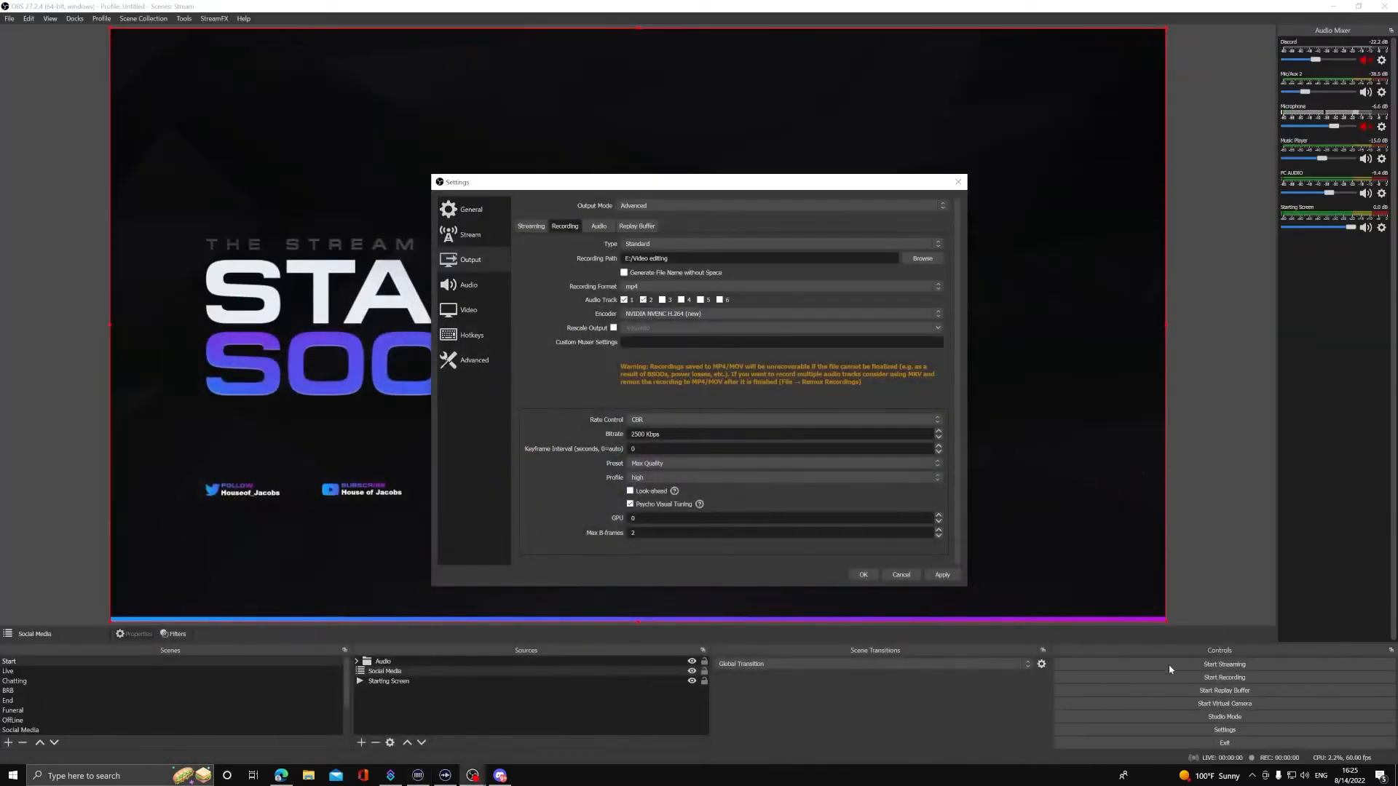
# - Start streaming so the replay buffer runs, then save the buffered footage as a replay
pyautogui.click(863, 574)
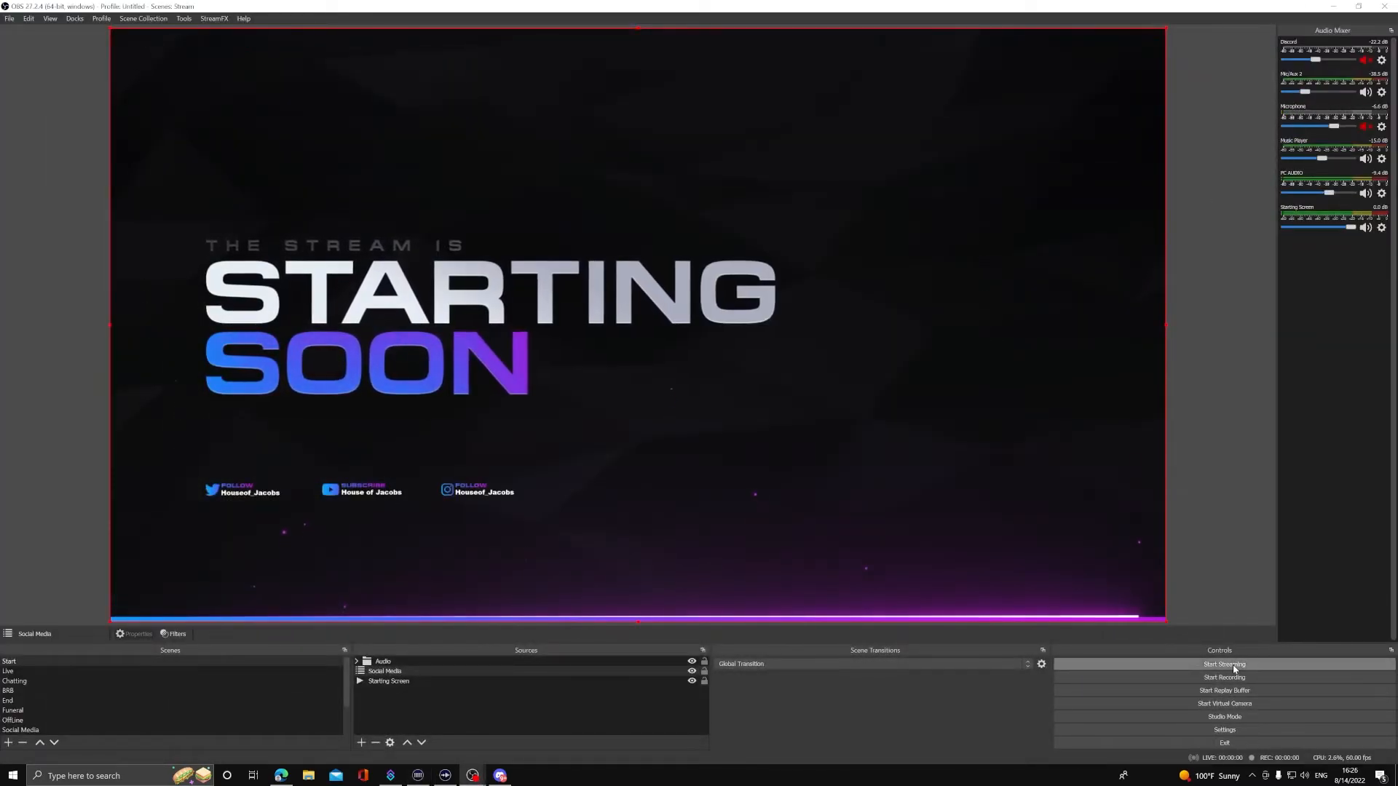
pyautogui.click(1225, 664)
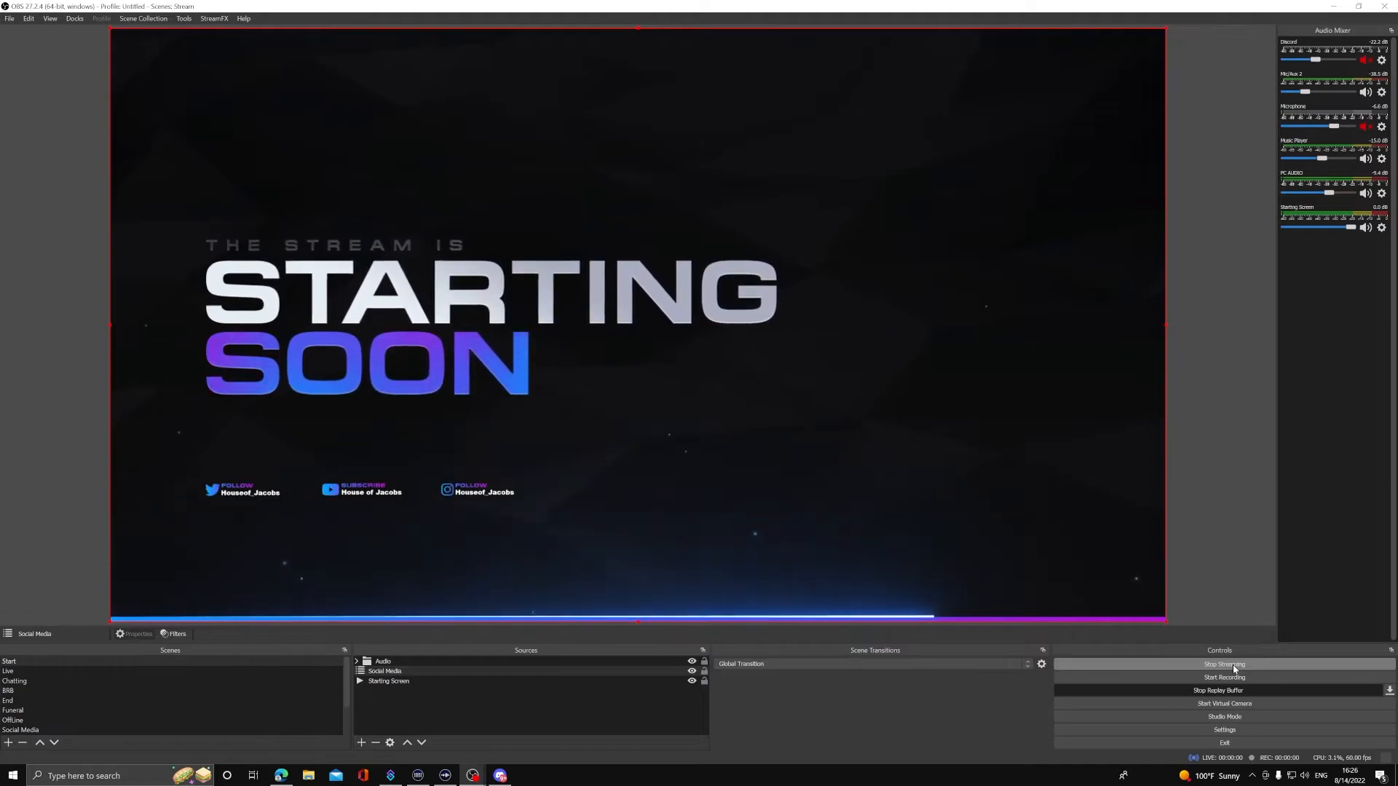
pyautogui.click(1225, 664)
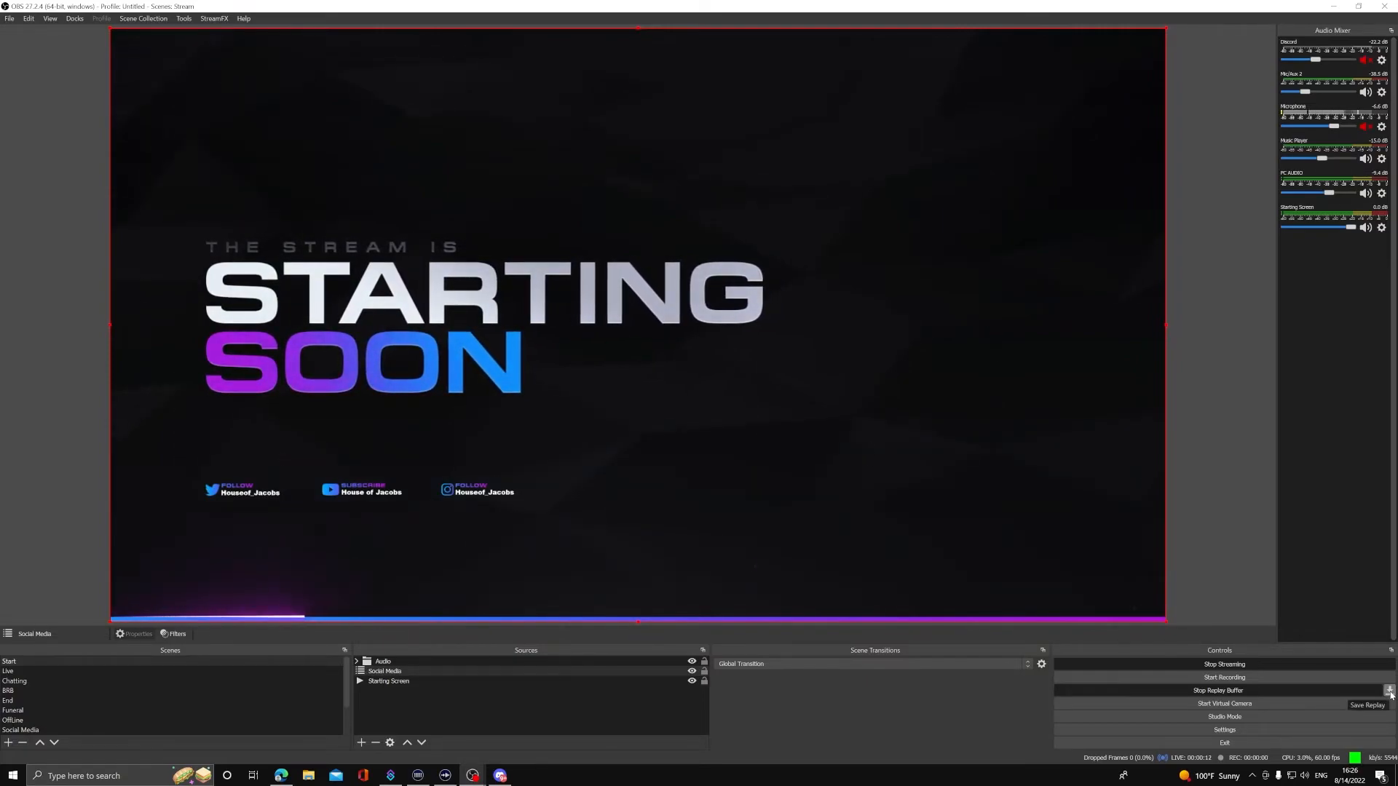
pyautogui.click(1367, 704)
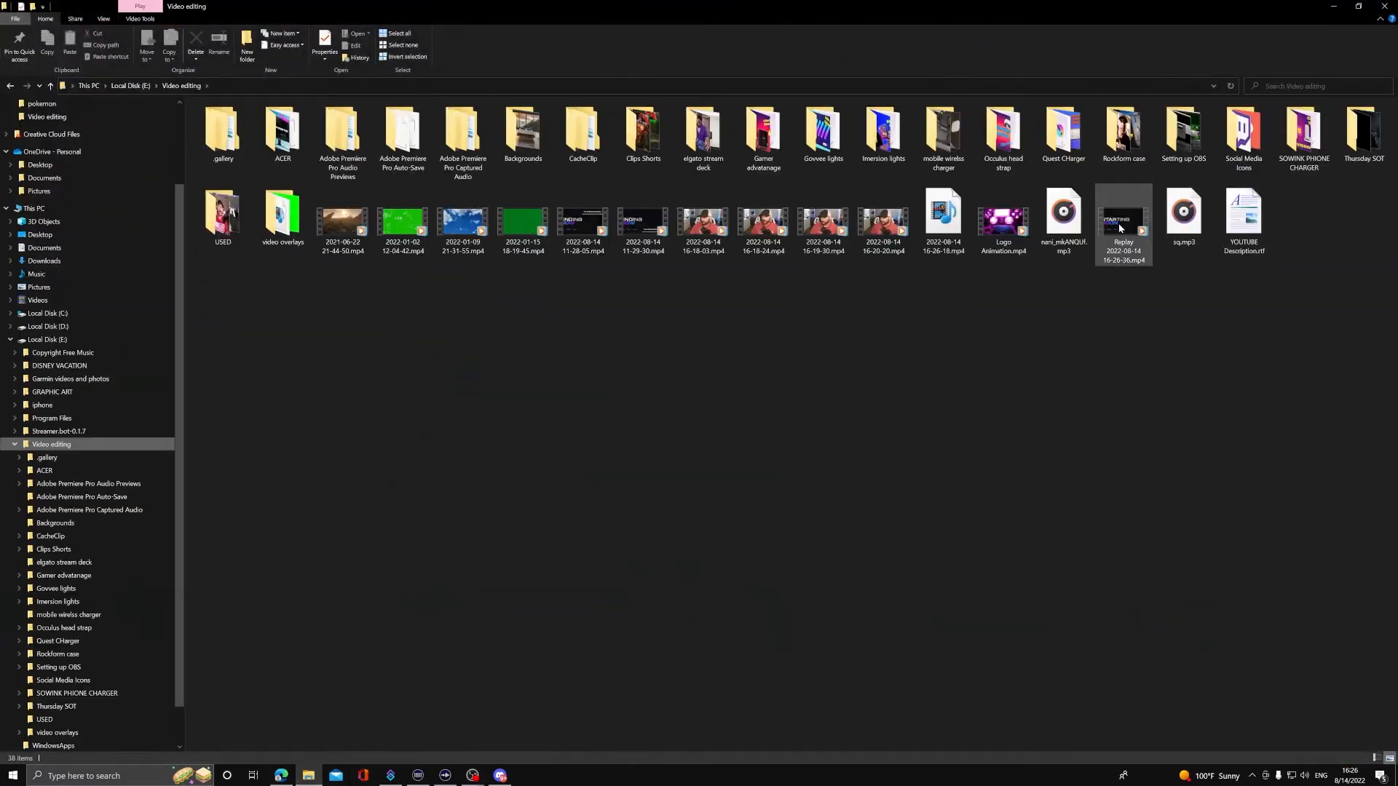
pyautogui.click(1135, 287)
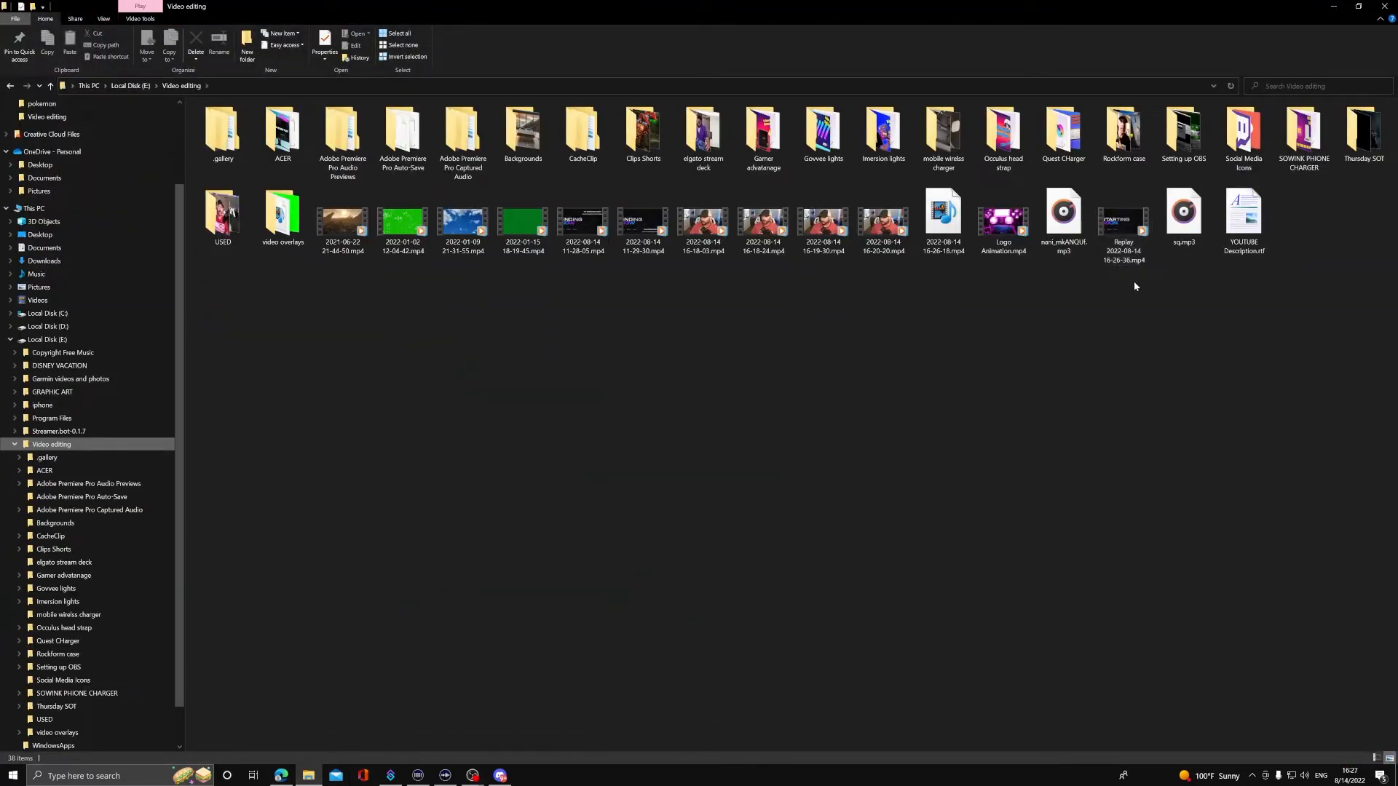
pyautogui.click(1123, 221)
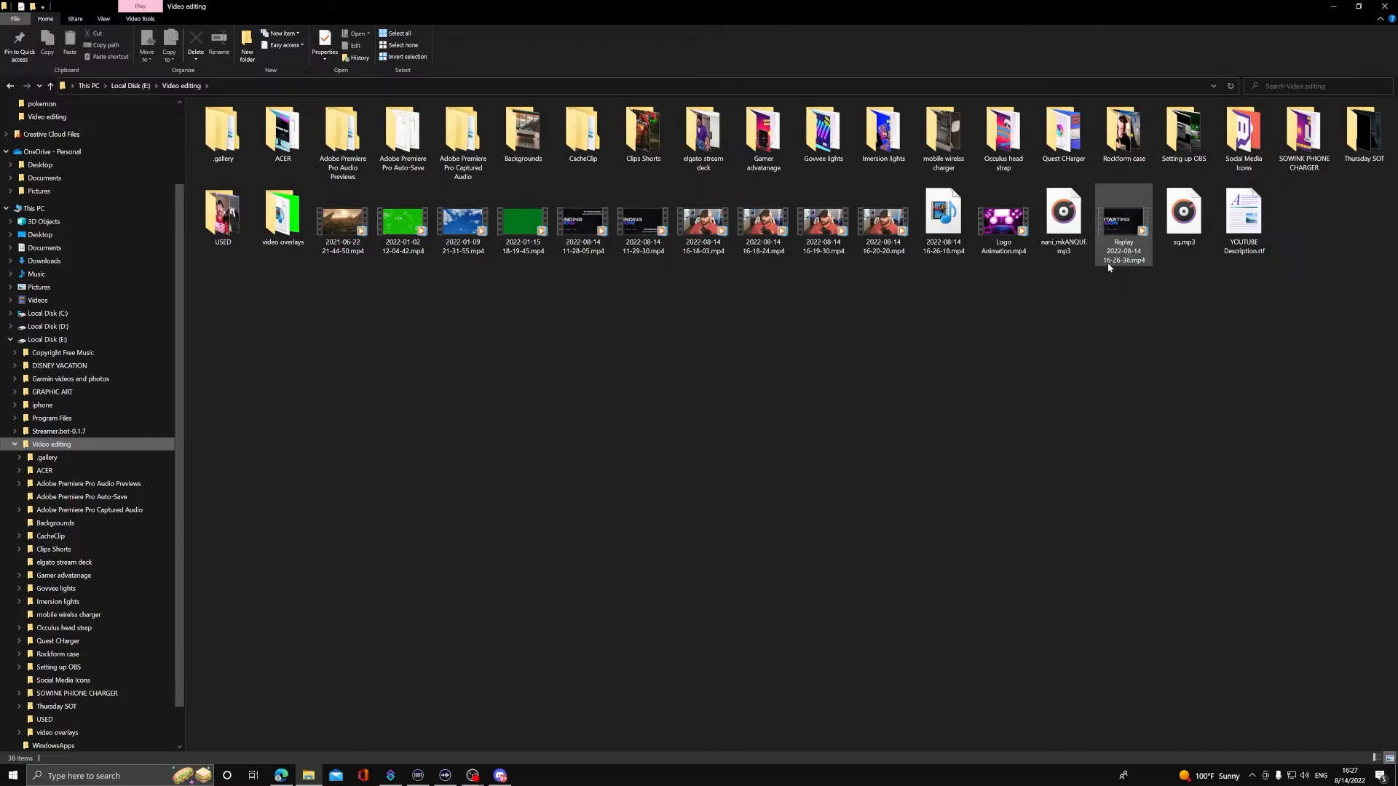